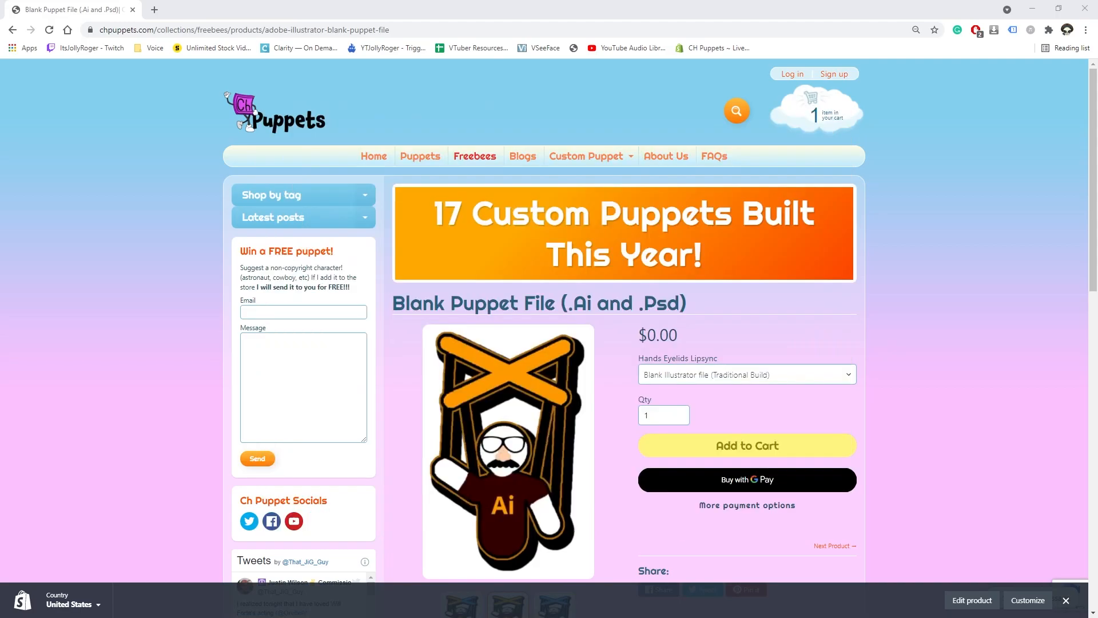
pyautogui.moveTo(853, 245)
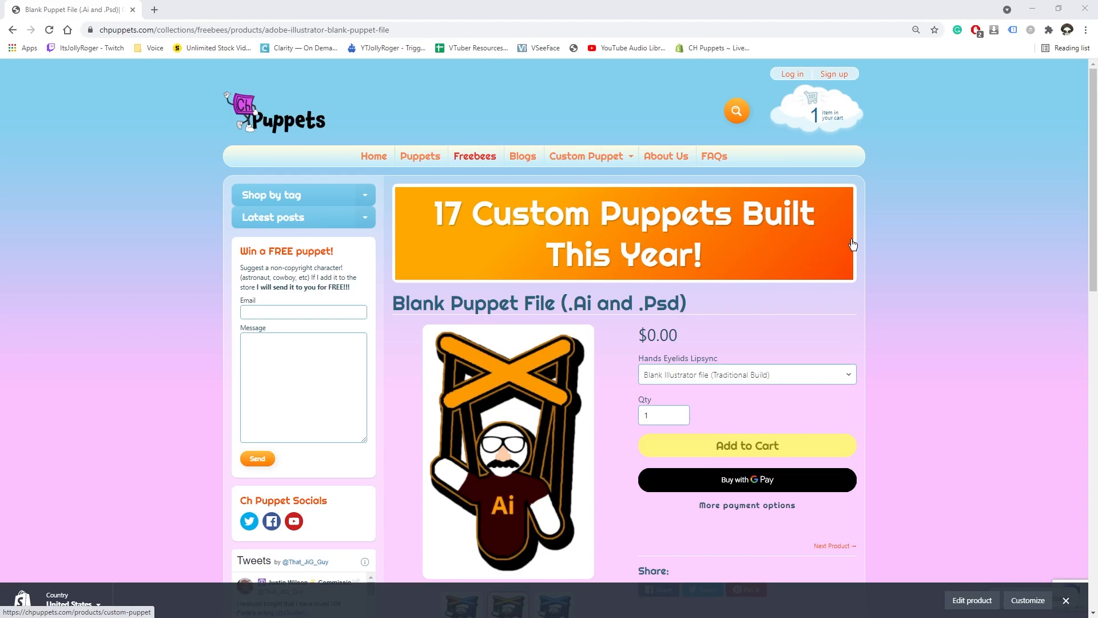
pyautogui.moveTo(909, 253)
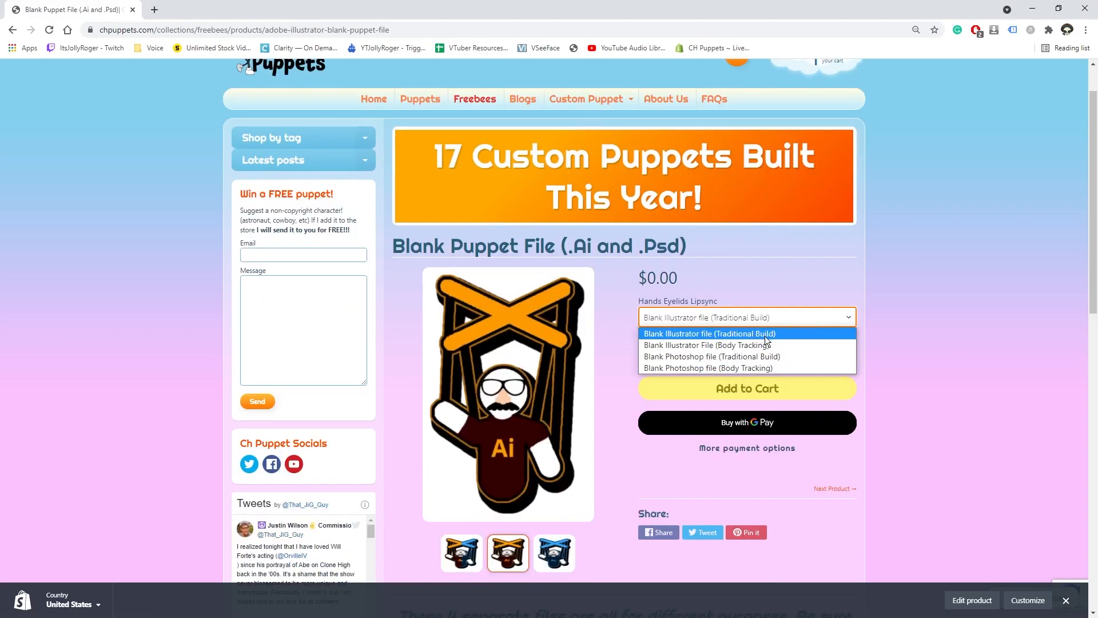
pyautogui.moveTo(743, 341)
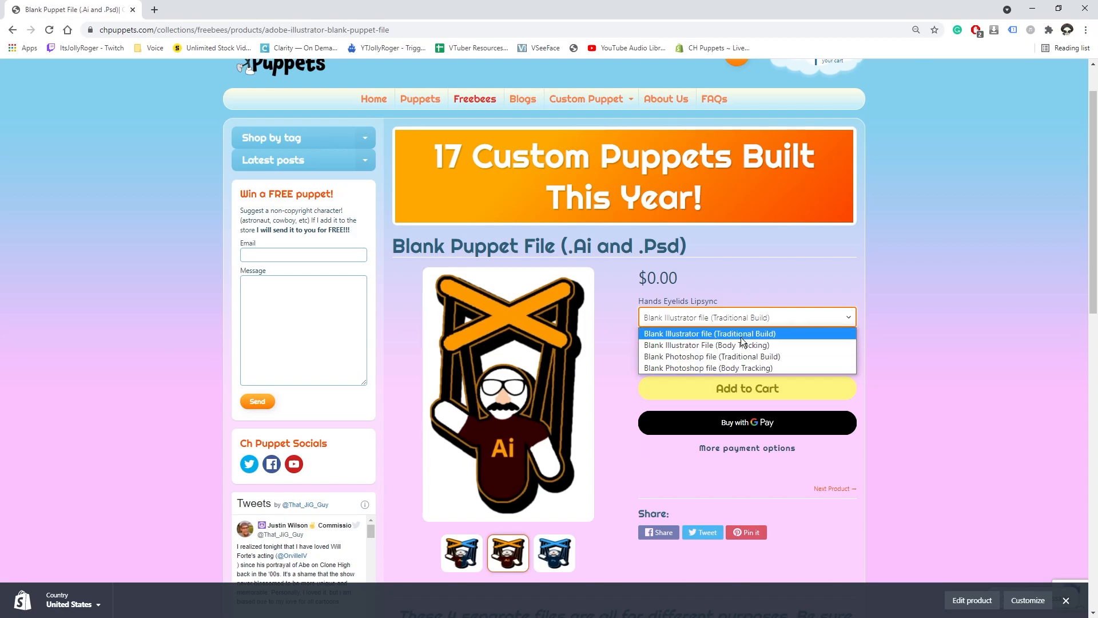
pyautogui.moveTo(693, 362)
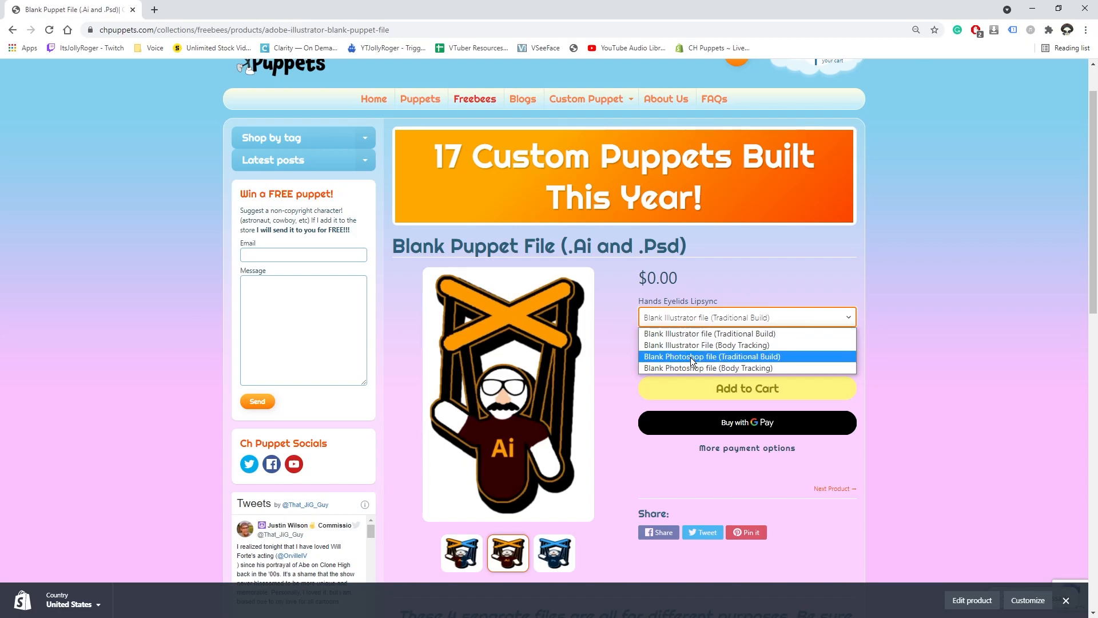
pyautogui.moveTo(707, 345)
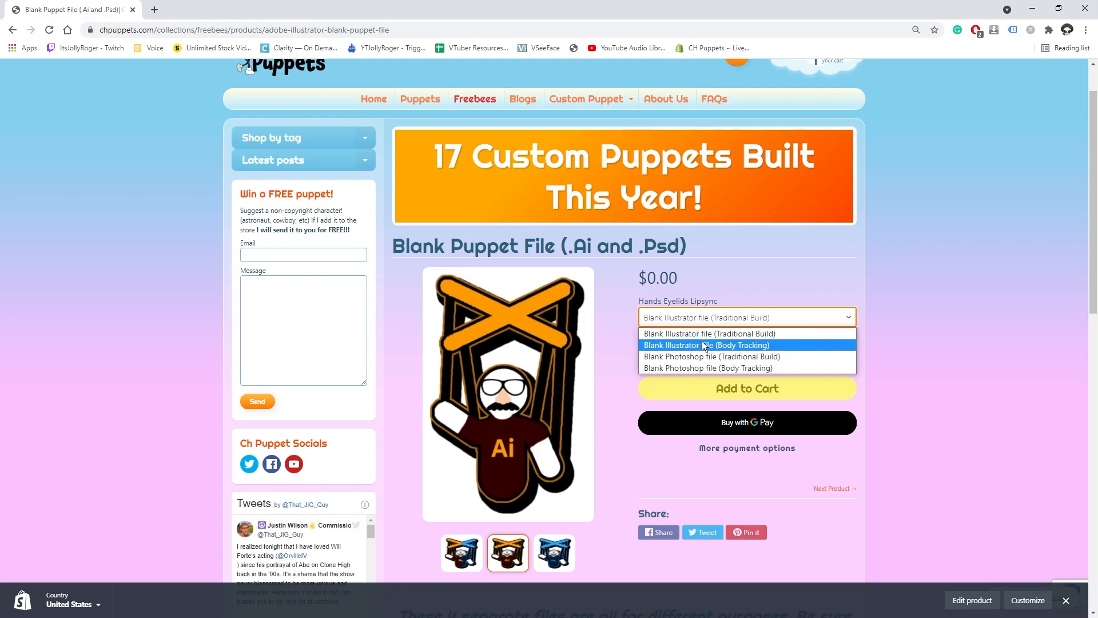
pyautogui.moveTo(722, 367)
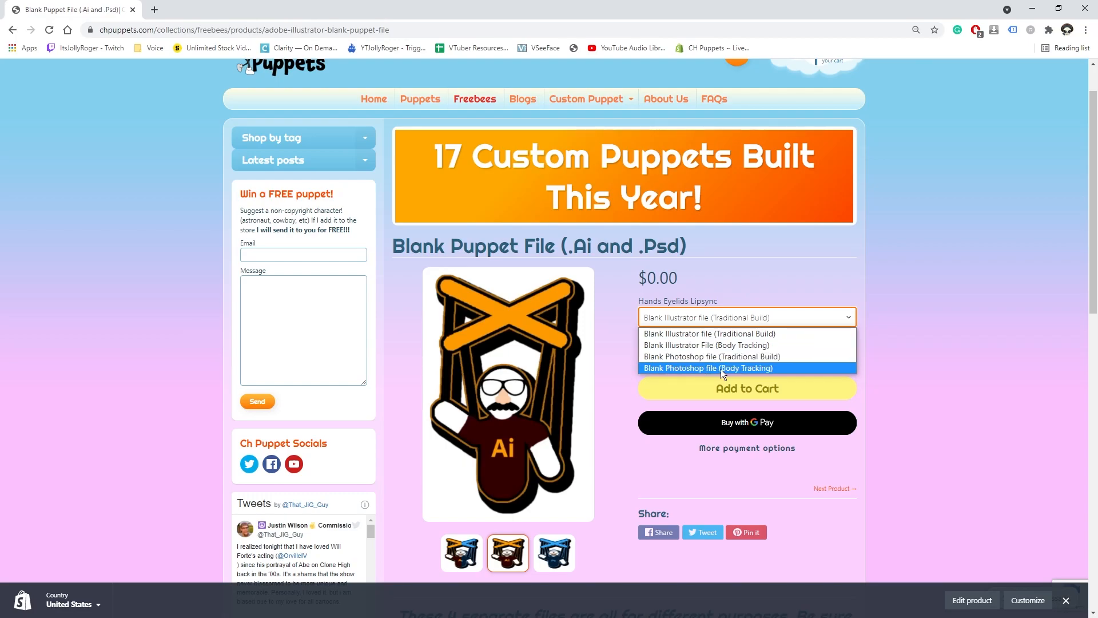
# Step: Choose the Blank Photoshop file (Body Tracking) variant on the chpuppets.com puppet page
pyautogui.click(708, 368)
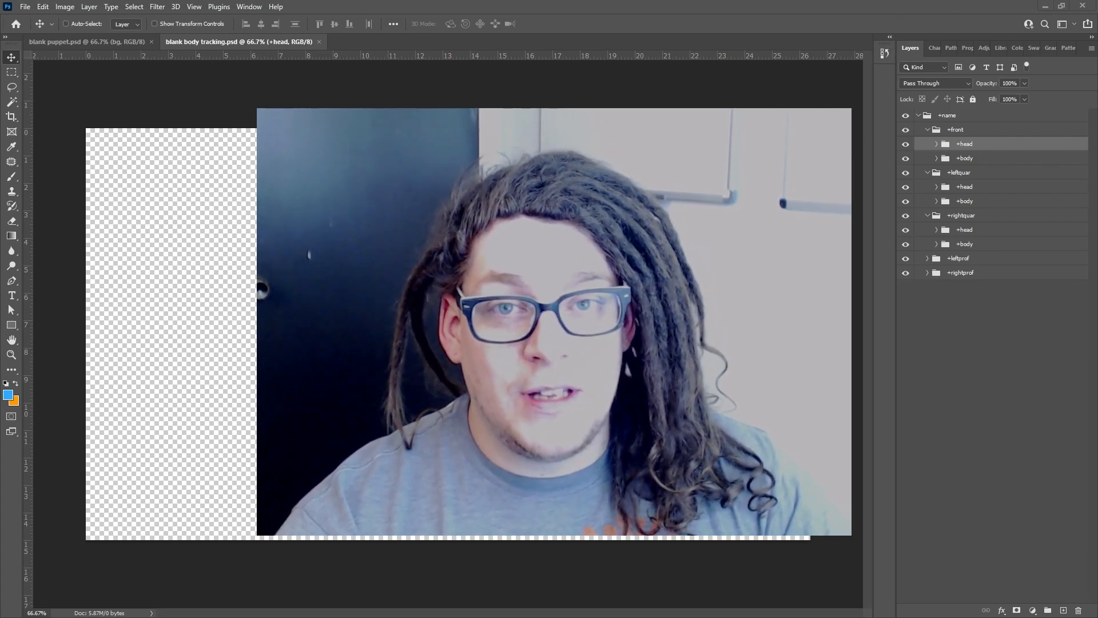
# Step: Switch between the blank puppet.psd and blank body tracking.psd documents to compare layer groups
pyautogui.click(78, 41)
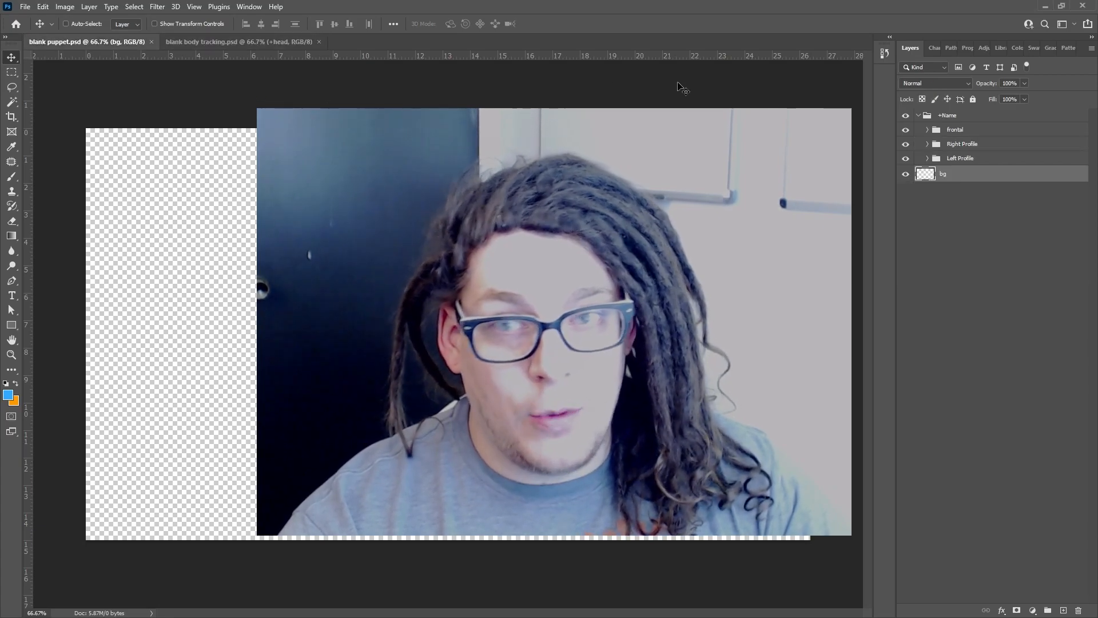
pyautogui.click(240, 41)
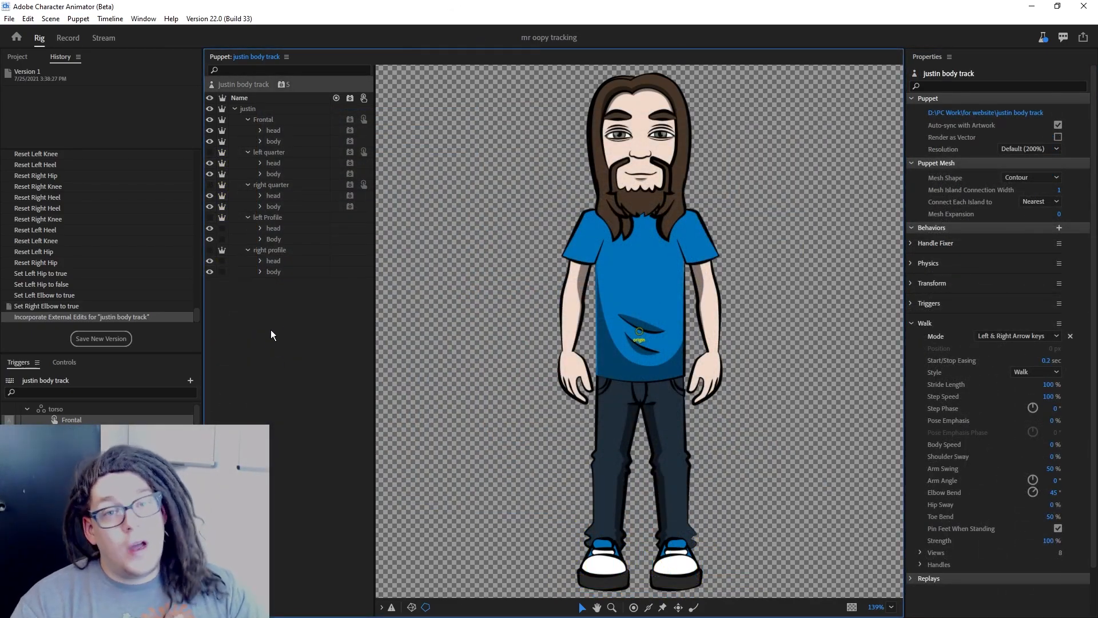
pyautogui.moveTo(271, 315)
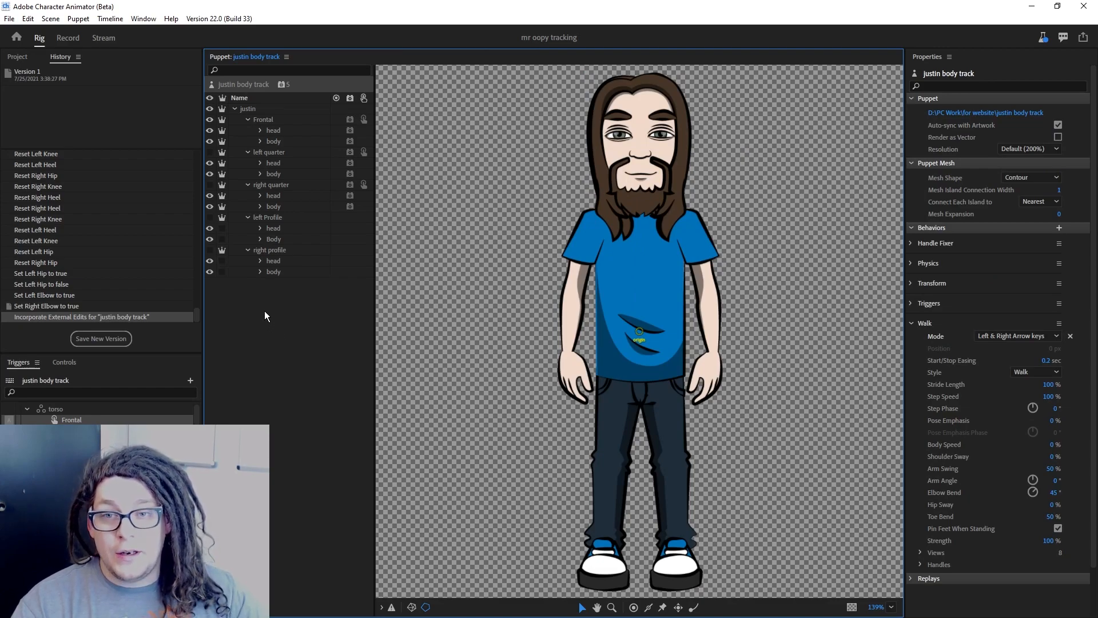
pyautogui.moveTo(300, 243)
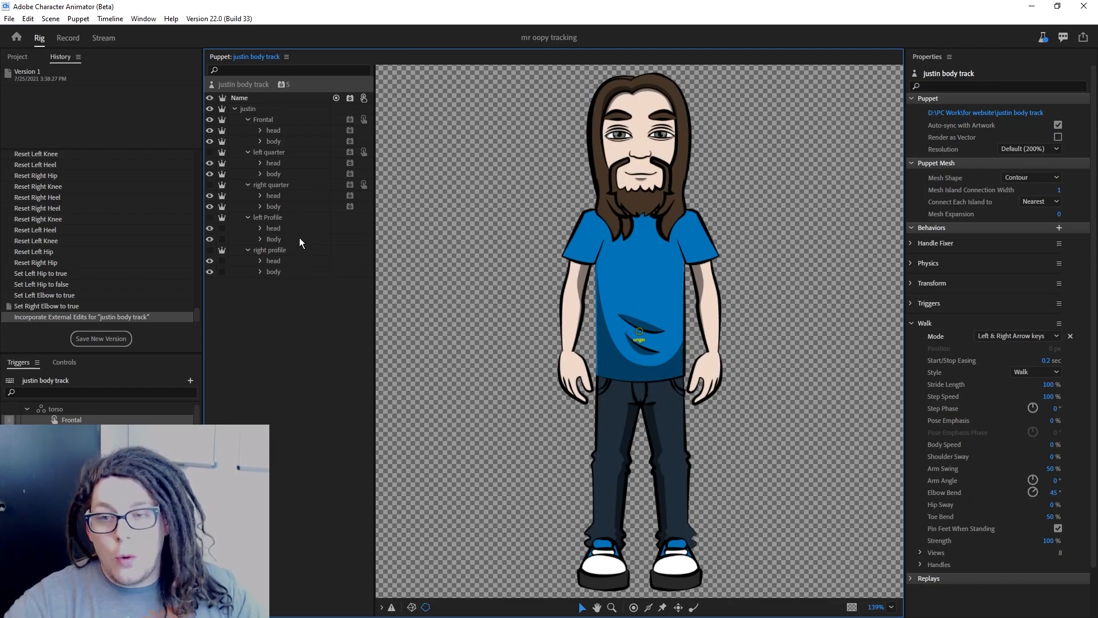
pyautogui.moveTo(275, 133)
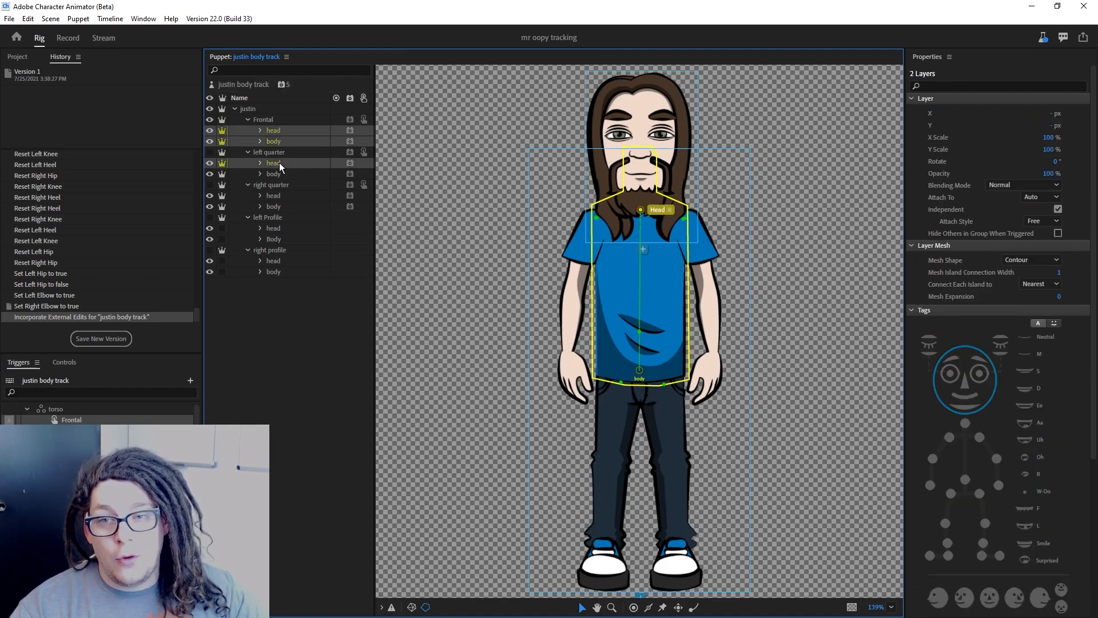
# Step: Select the heads across views and keep their Attach Style set to Free
pyautogui.click(273, 196)
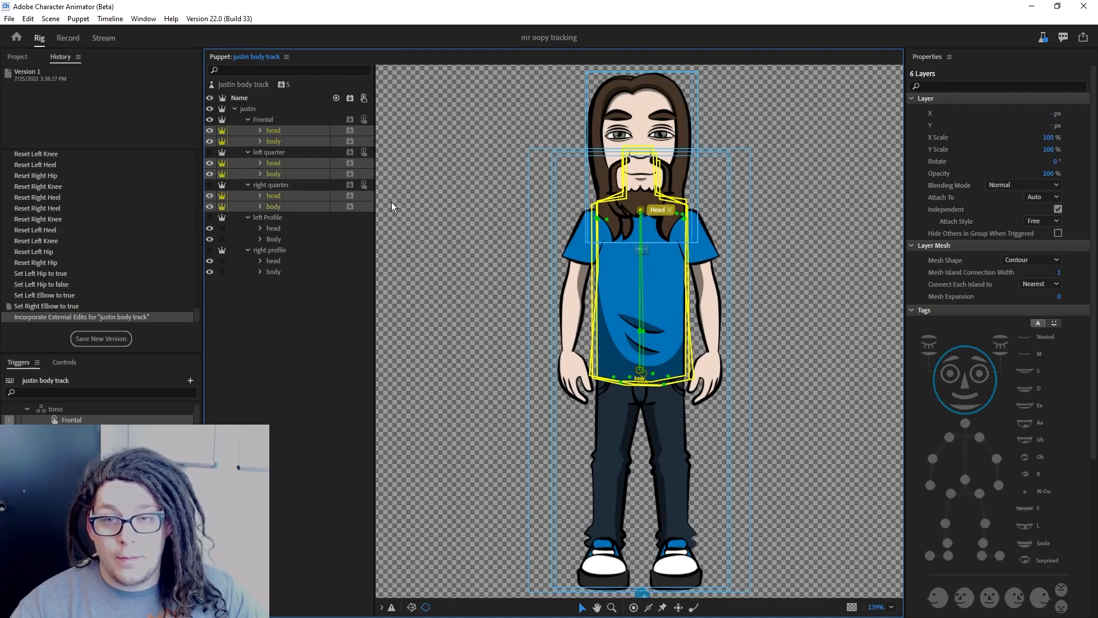
pyautogui.click(1038, 221)
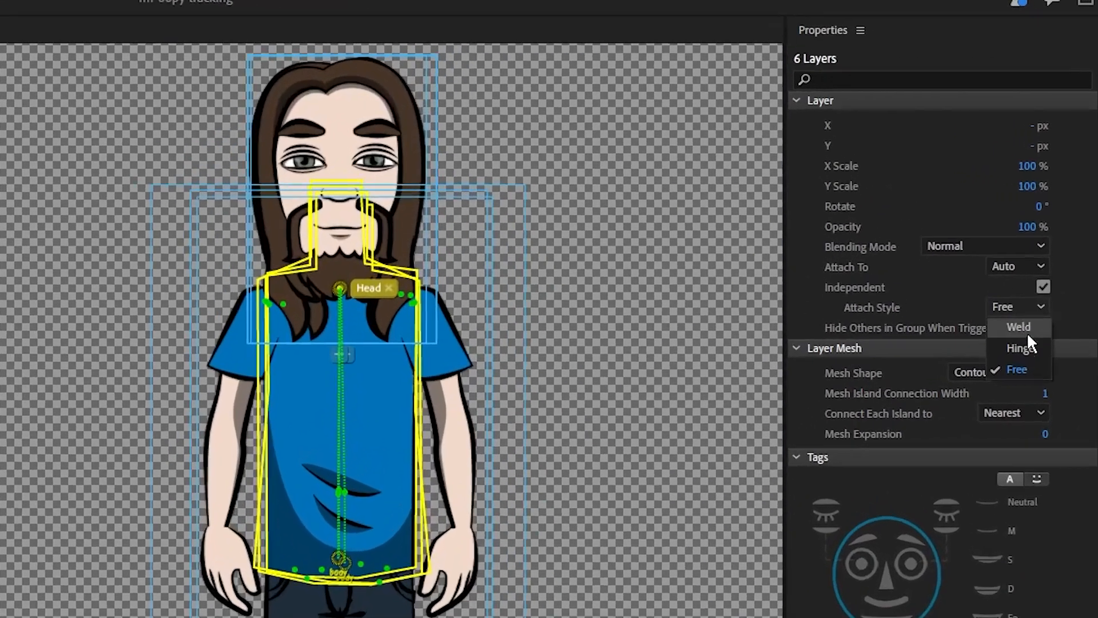
pyautogui.click(1017, 369)
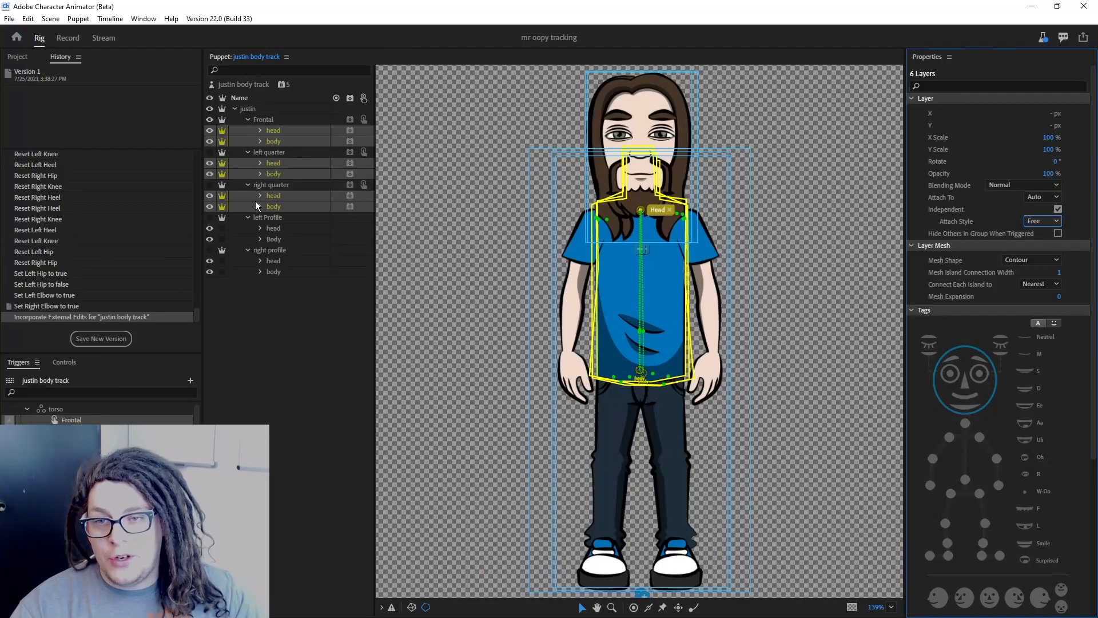
# Step: Expand the right quarter and other body groups to reveal and start selecting limb layers
pyautogui.click(260, 206)
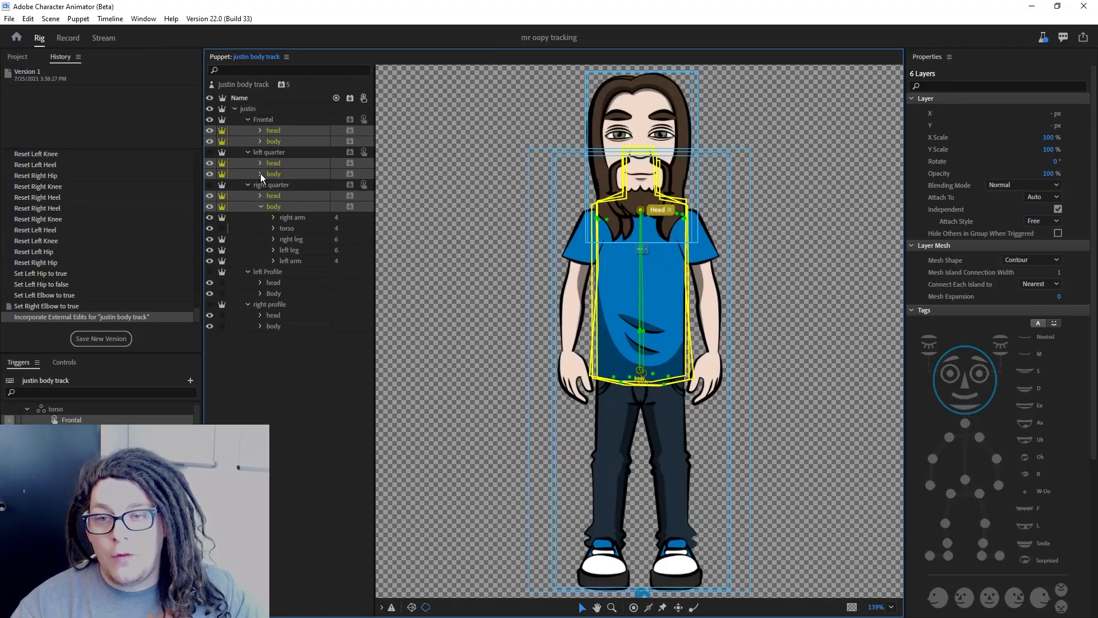
pyautogui.click(261, 141)
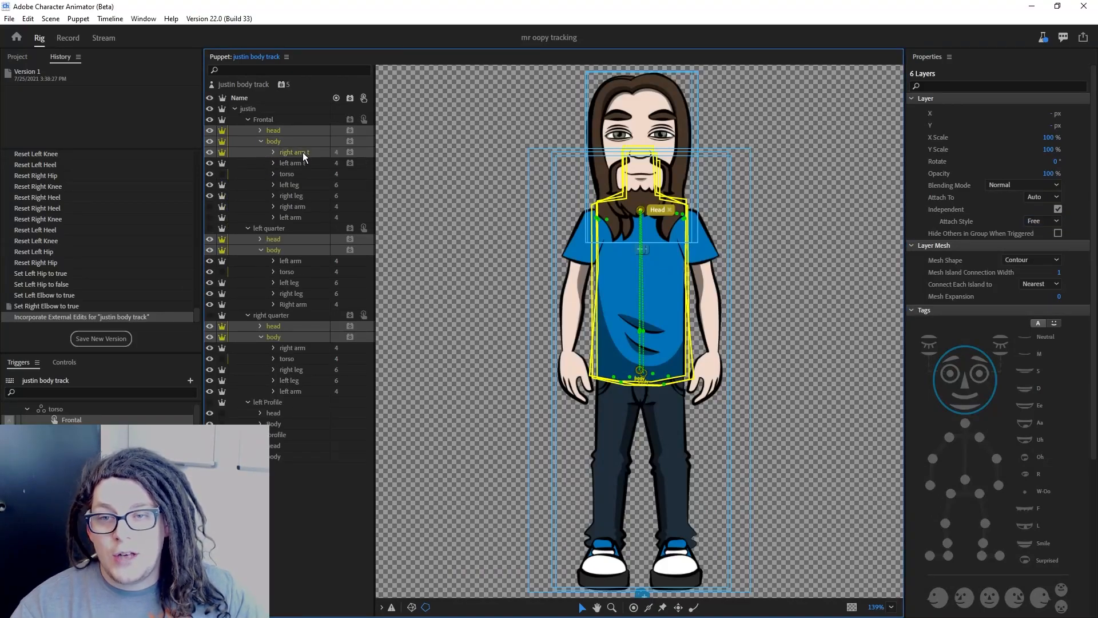
pyautogui.click(295, 153)
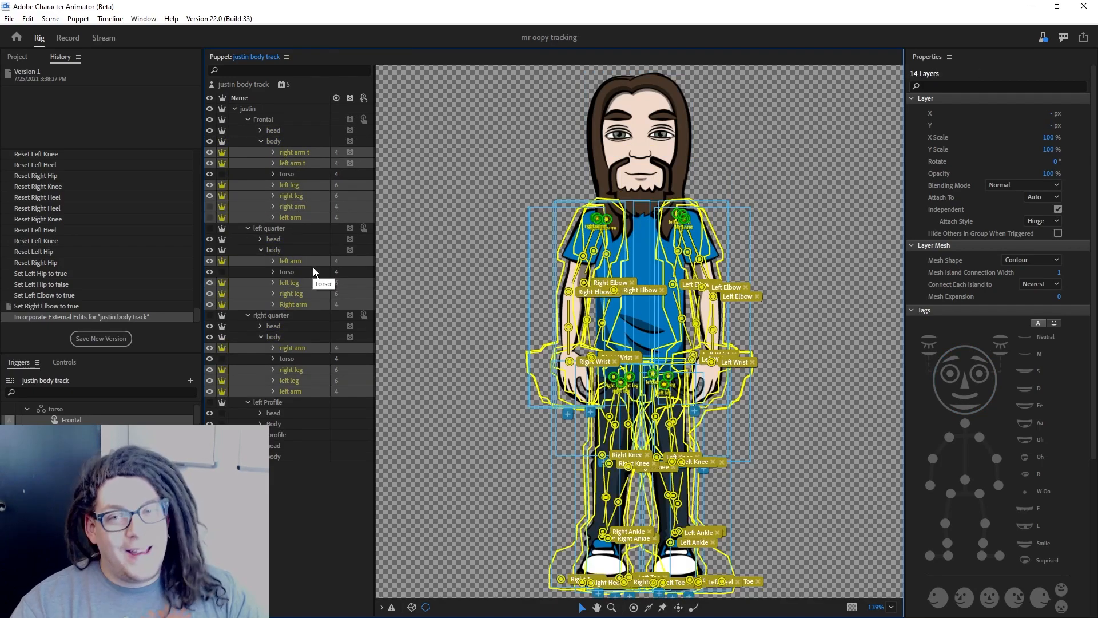
pyautogui.moveTo(289, 233)
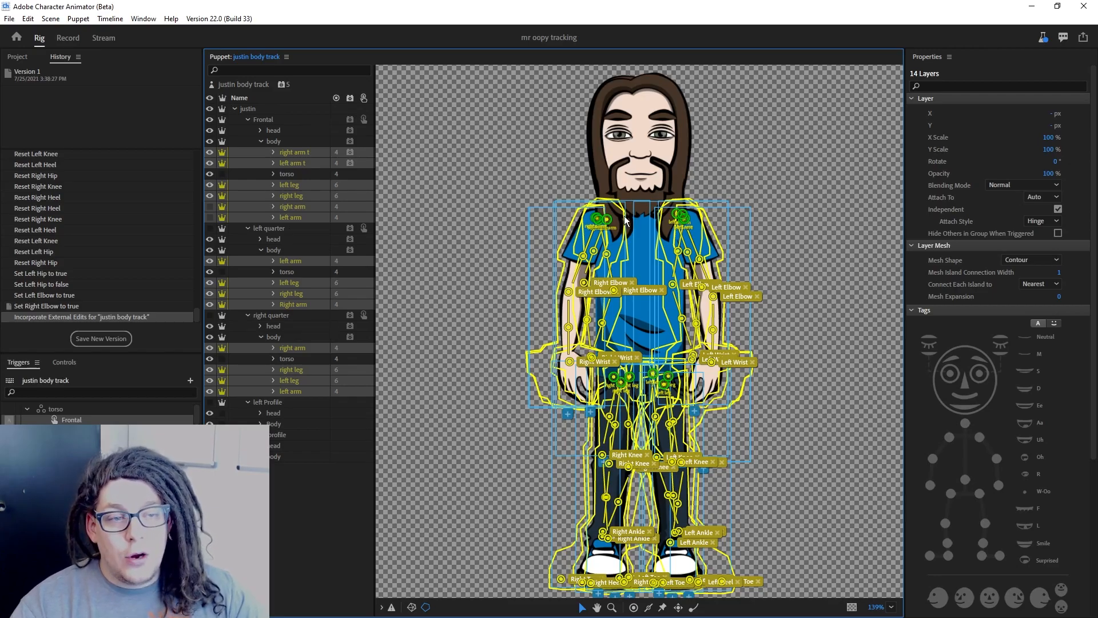
# Step: Set the selected arm and leg layers' Attach Style to Hinge
pyautogui.click(1033, 221)
pyautogui.write('torso')
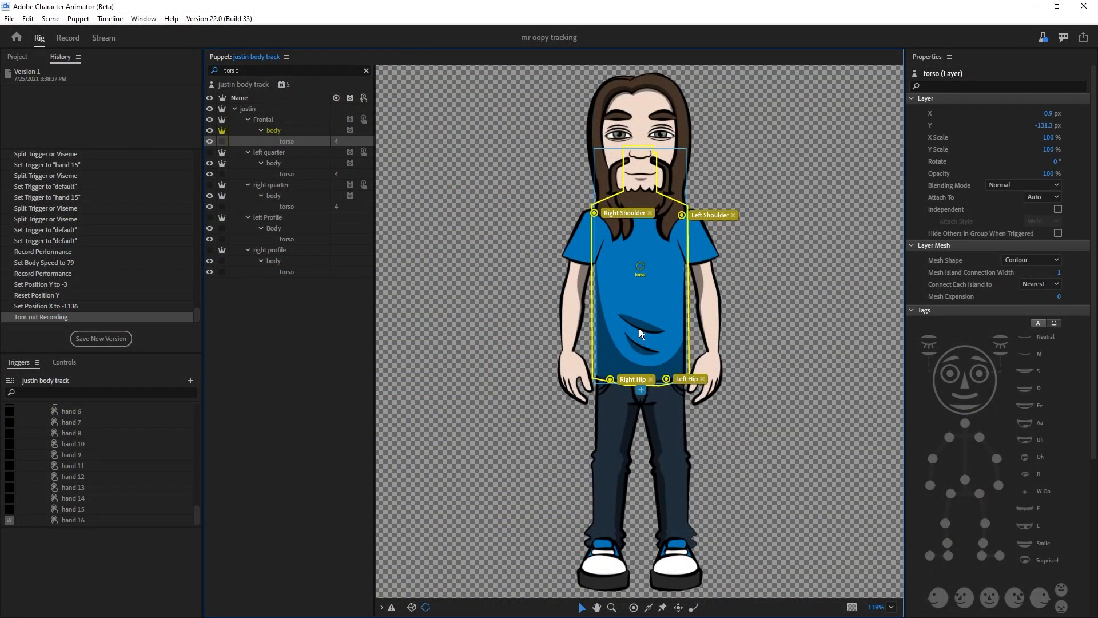
pyautogui.moveTo(639, 326)
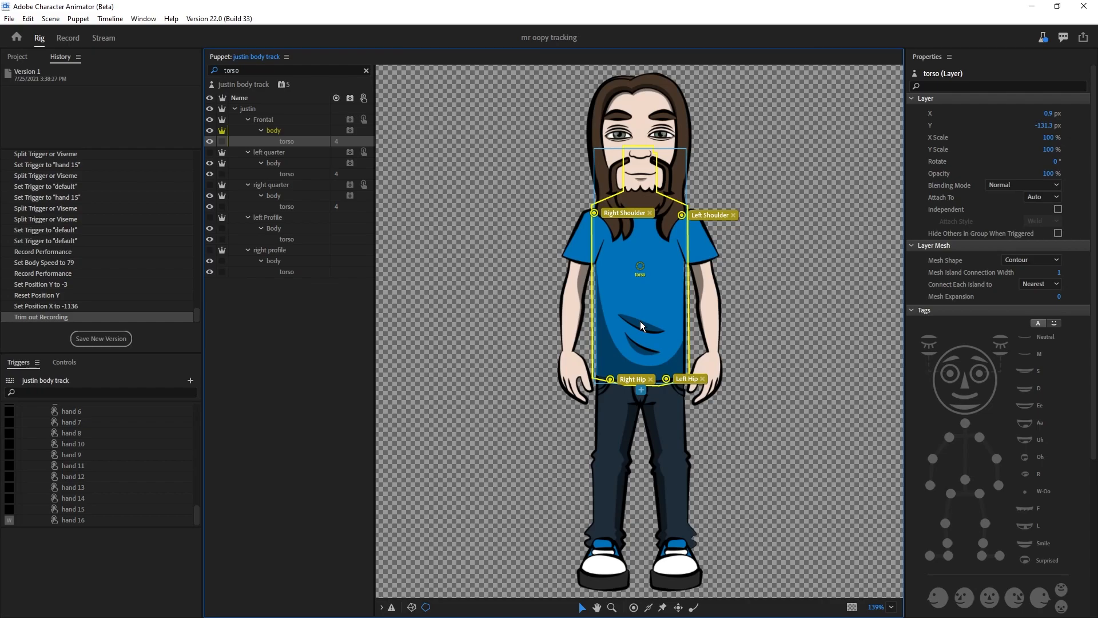
# Step: Select the Frontal torso layer to show its shoulder and hip handles
pyautogui.click(287, 174)
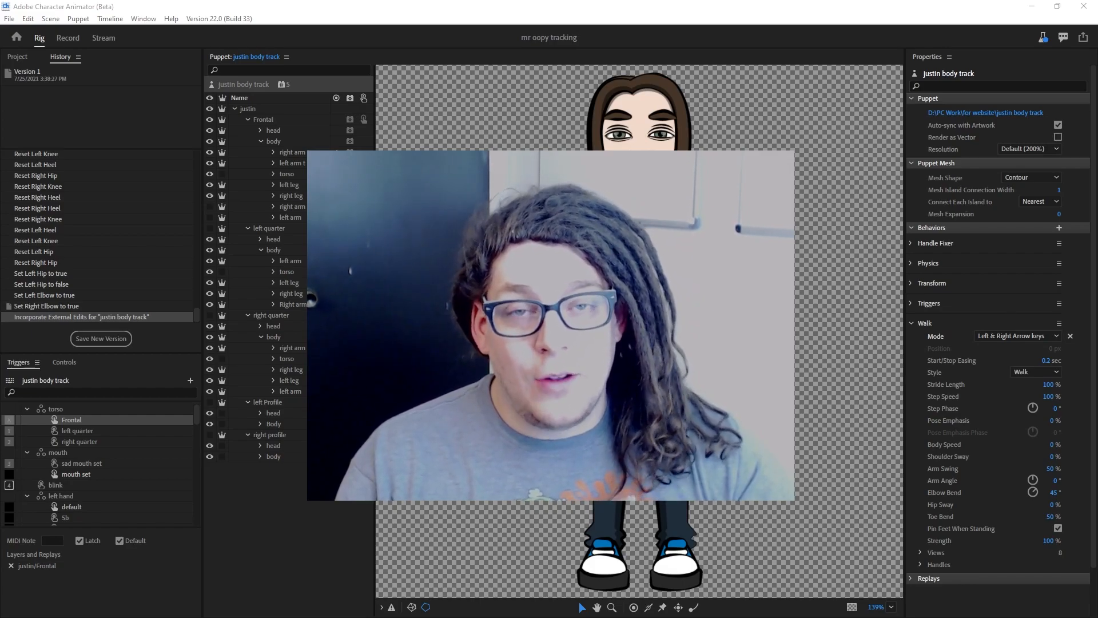
# Step: Clear the Puppet panel search to restore the full layer list
pyautogui.click(68, 38)
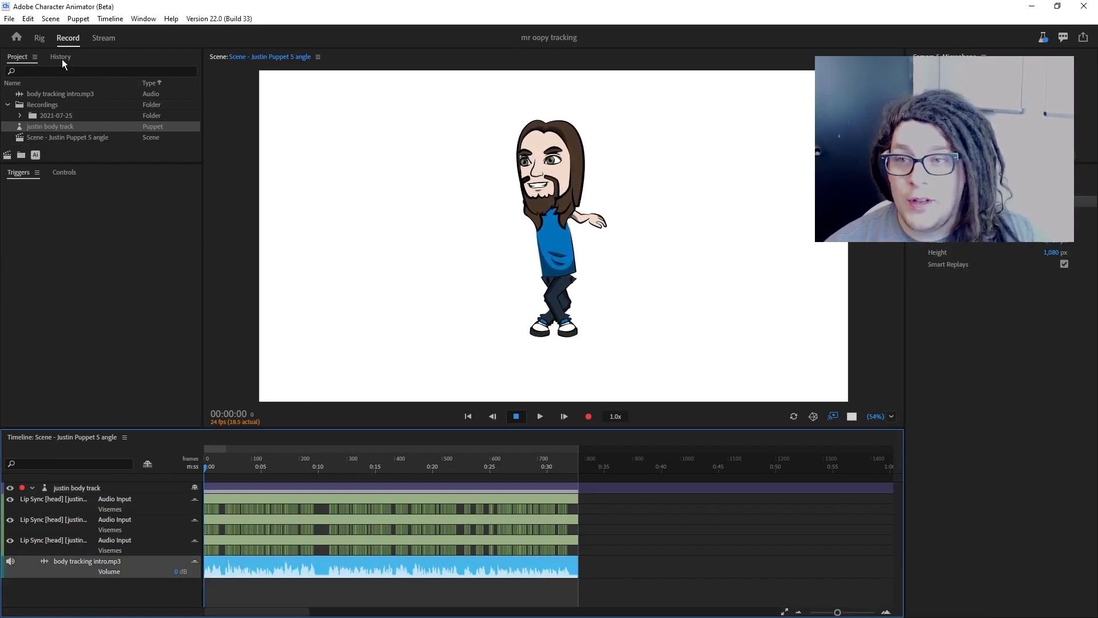
# Step: Arm only the puppet's Triggers behavior for recording in the scene
pyautogui.click(110, 18)
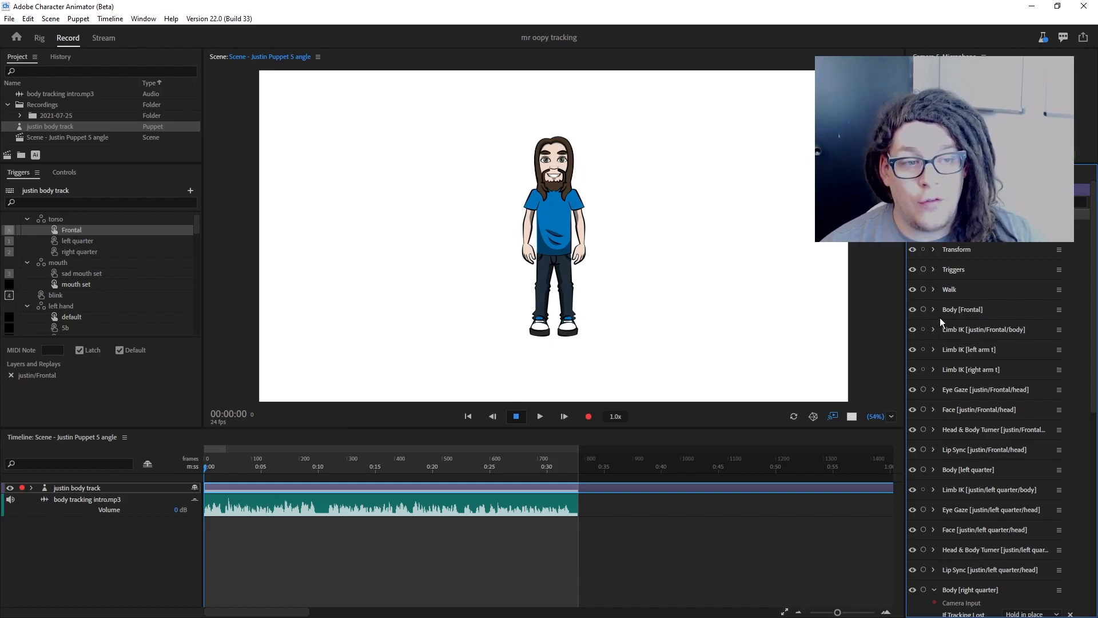
pyautogui.moveTo(923, 270)
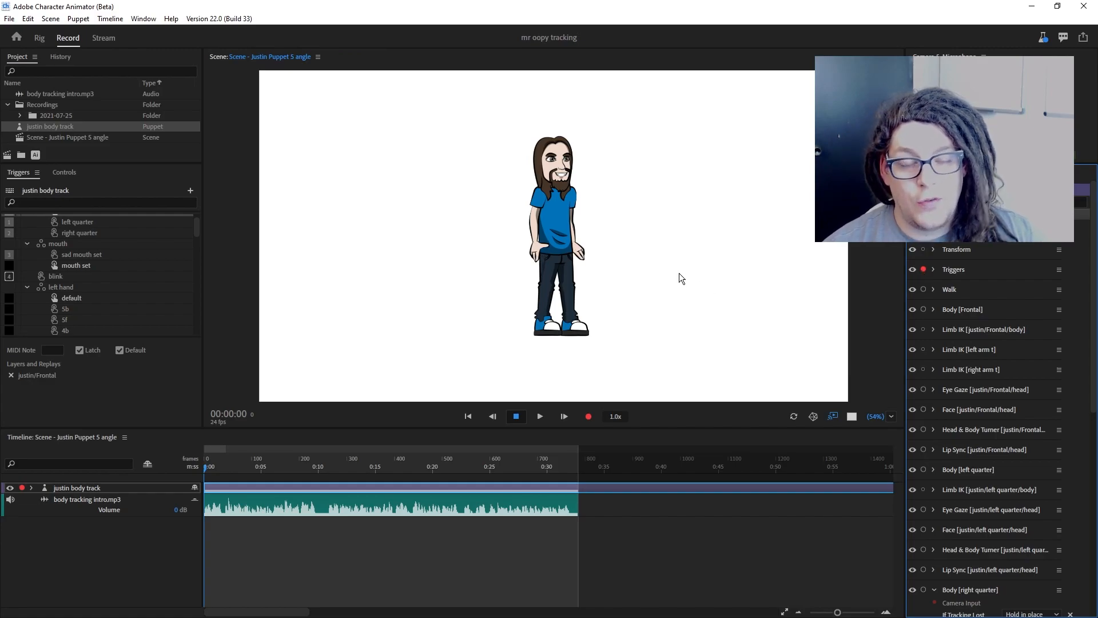
pyautogui.moveTo(627, 250)
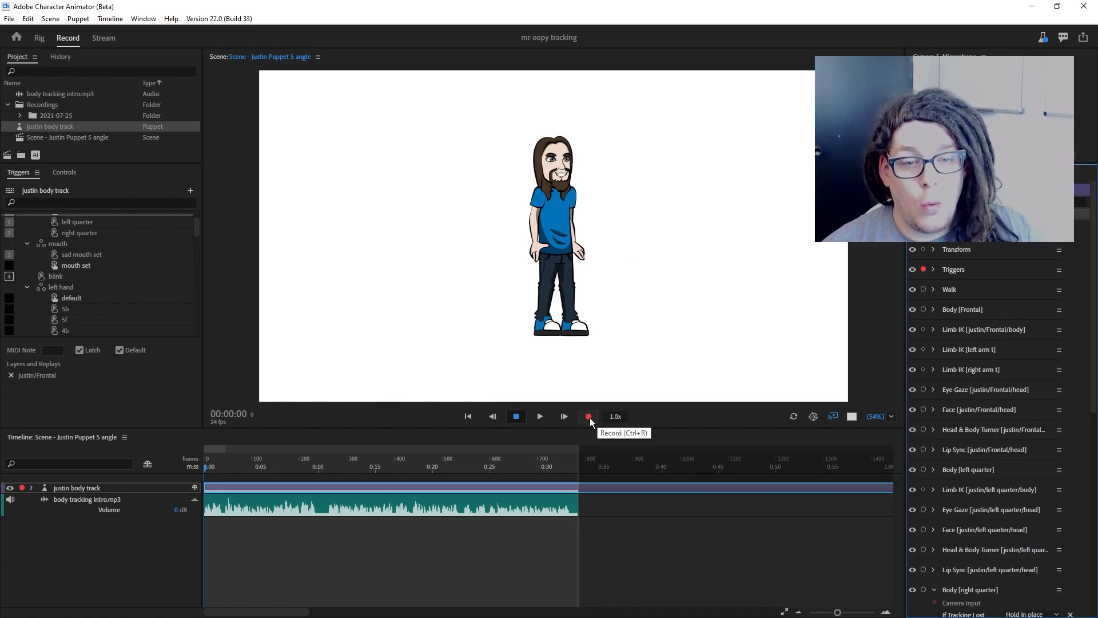
# Step: Record a take of the torso and hand triggers, then bring up the Record 1-frame Take command
pyautogui.click(588, 416)
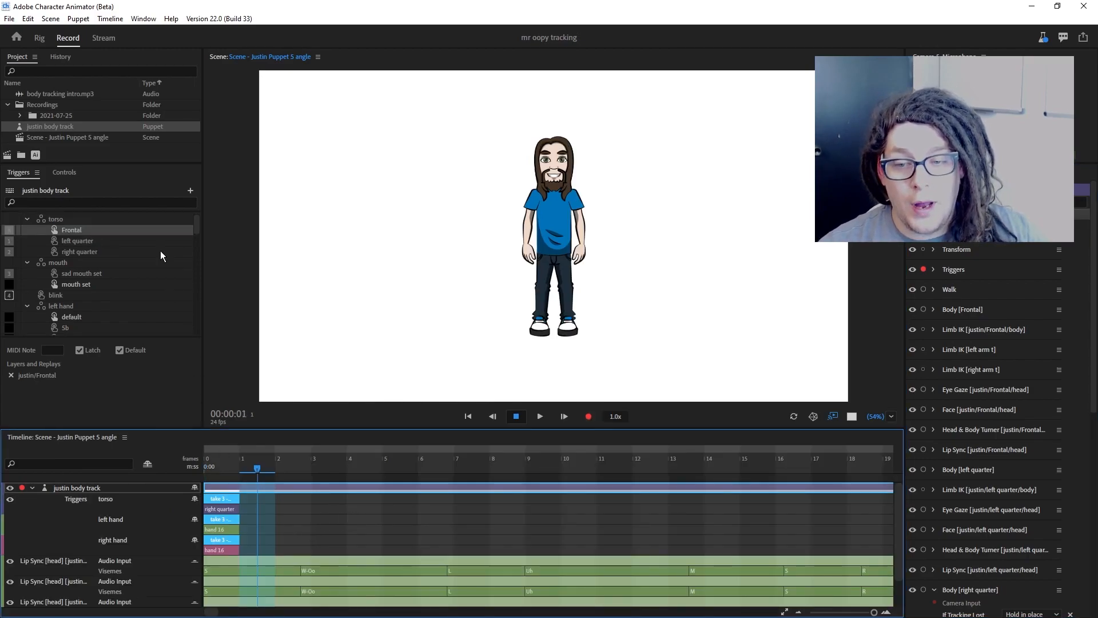
pyautogui.click(109, 18)
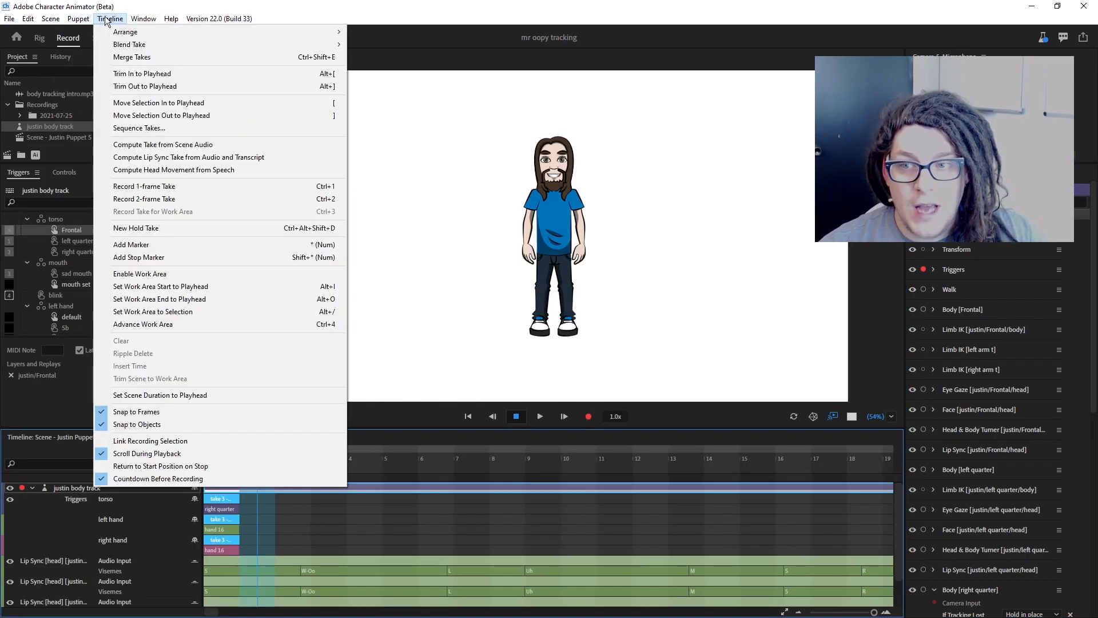
pyautogui.moveTo(168, 190)
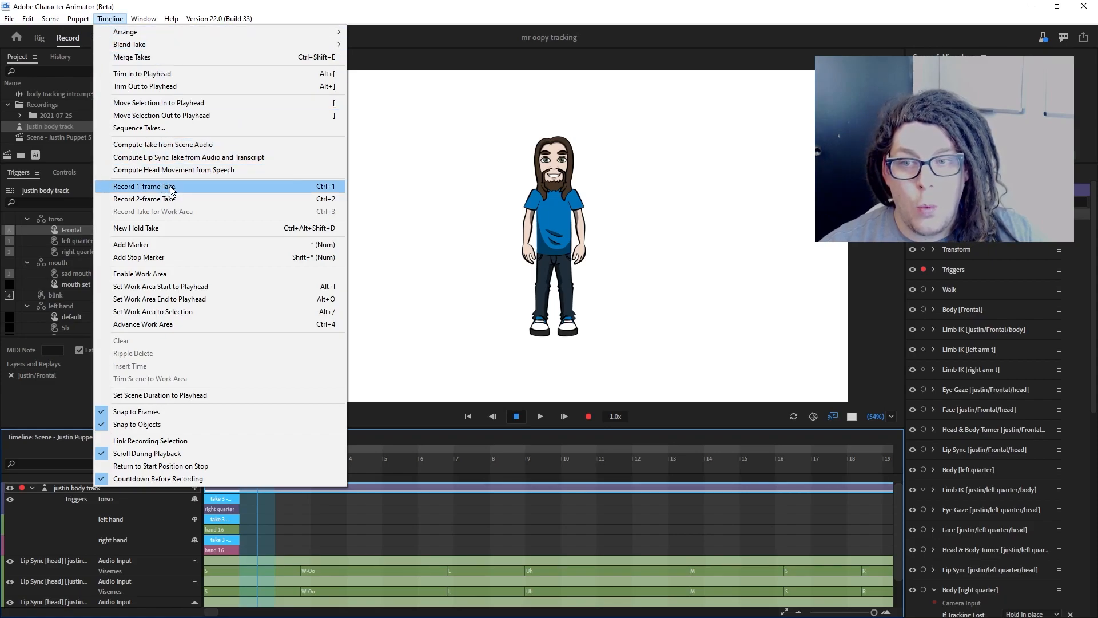
pyautogui.moveTo(424, 447)
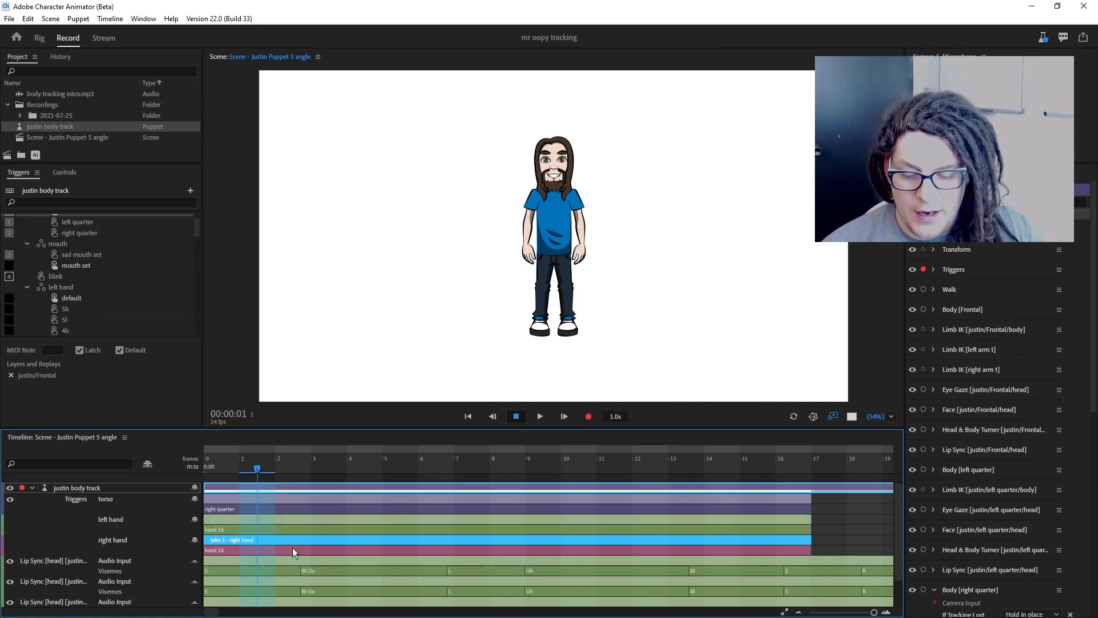
pyautogui.moveTo(293, 553)
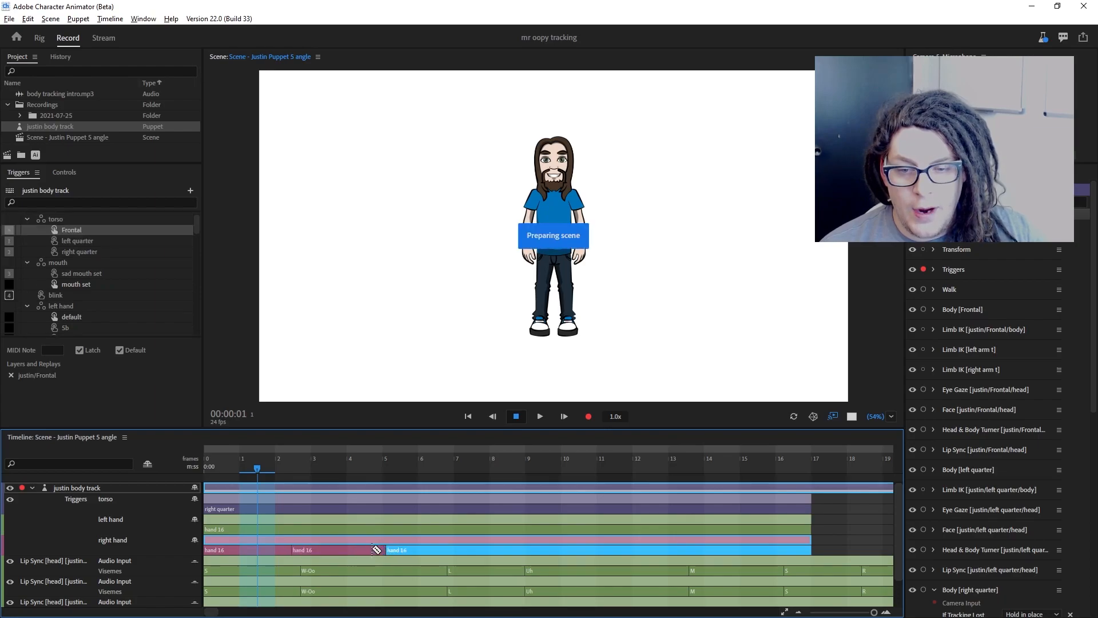
# Step: Swap the right-hand take to hand 16 sections and hide the shy behavior rows
pyautogui.rightClick(357, 550)
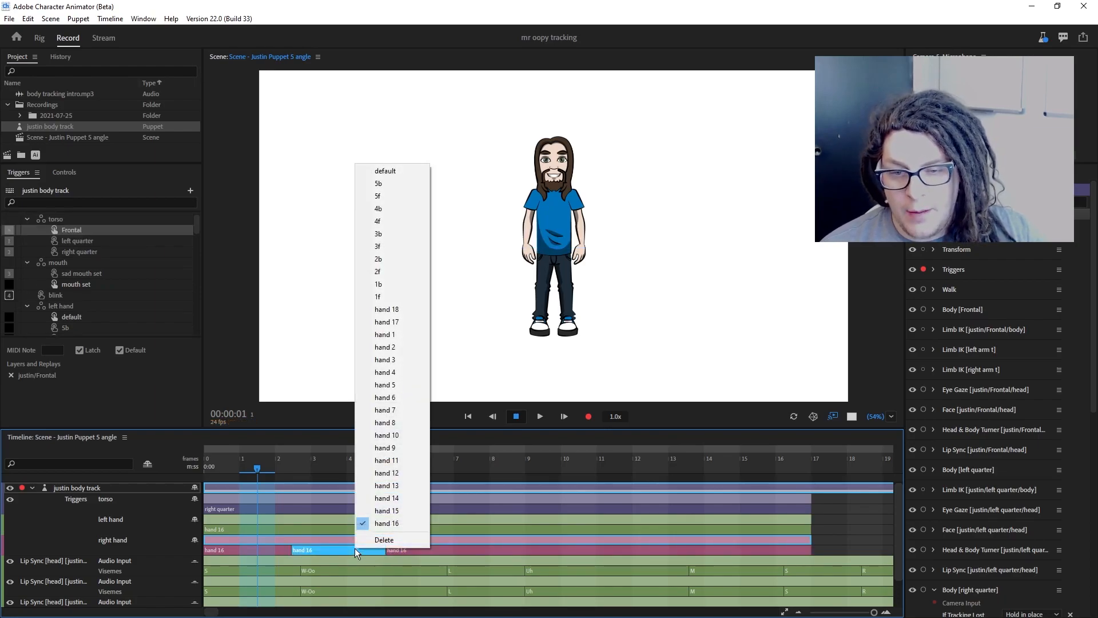
pyautogui.moveTo(384, 209)
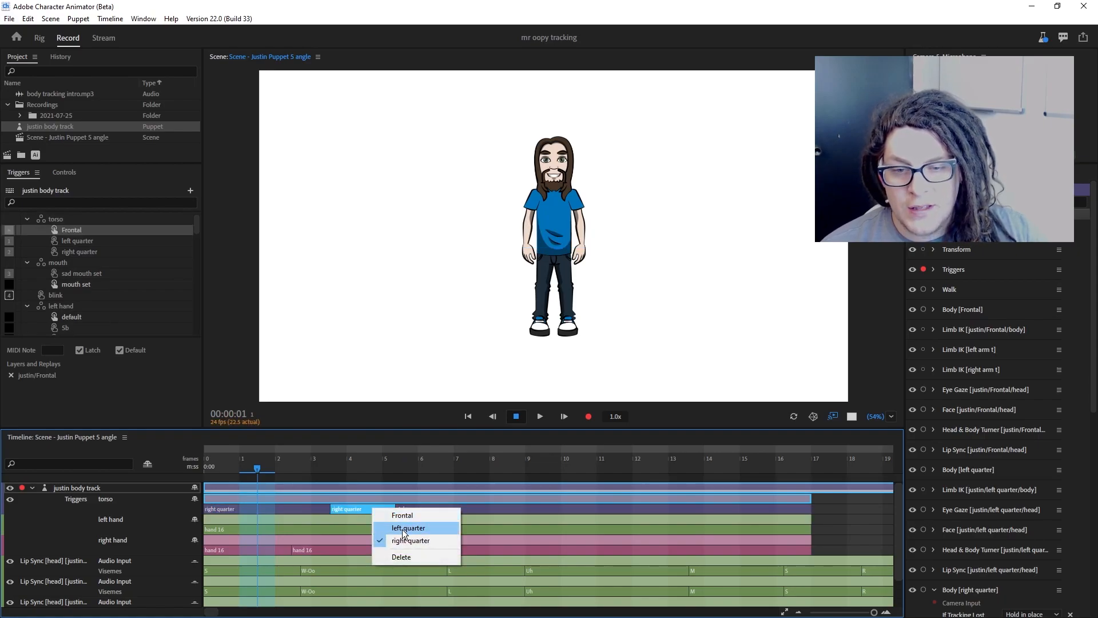
pyautogui.click(411, 540)
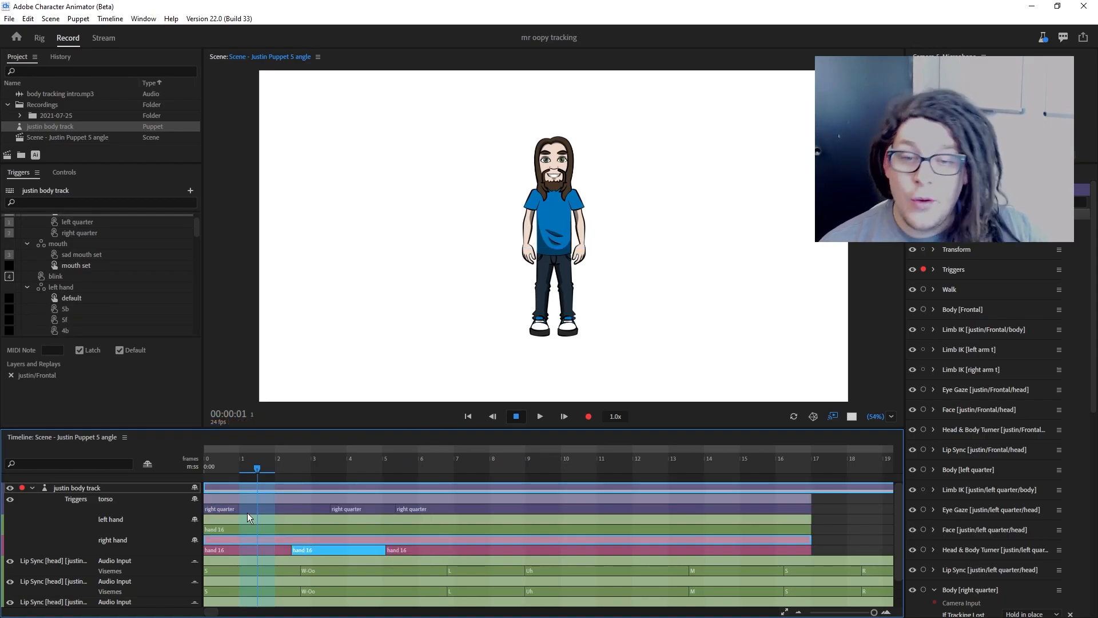
pyautogui.moveTo(194, 549)
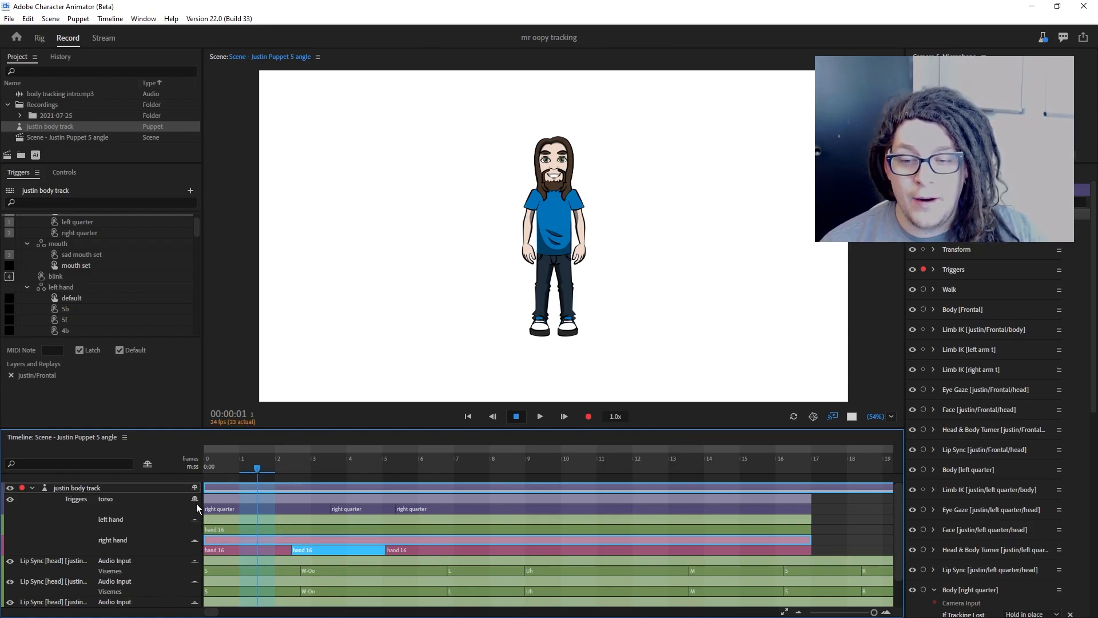
pyautogui.click(147, 465)
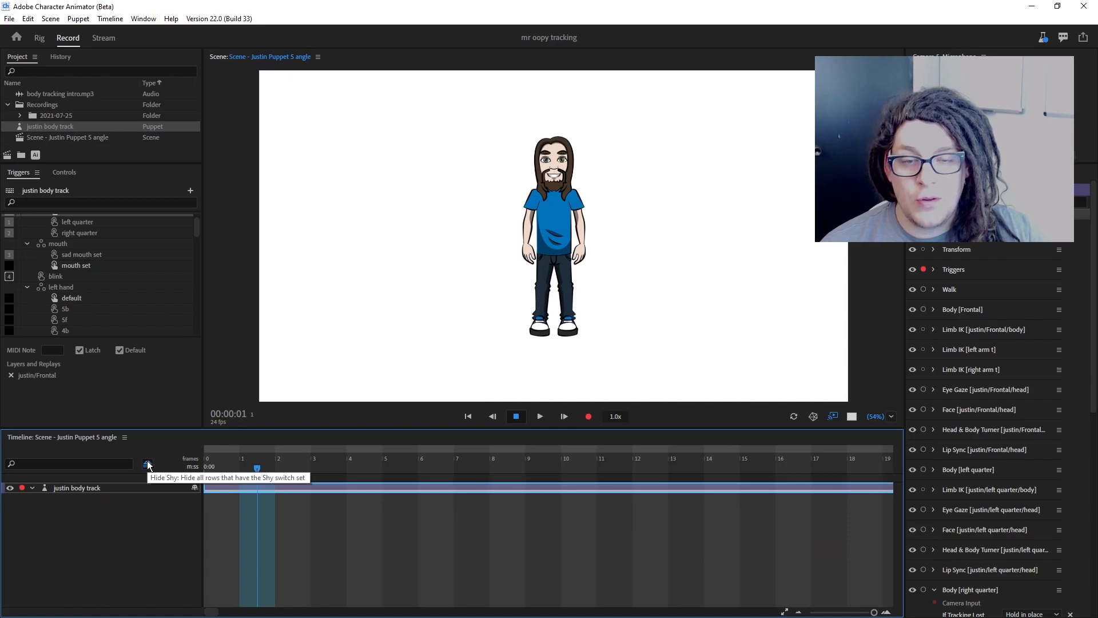
pyautogui.moveTo(66, 133)
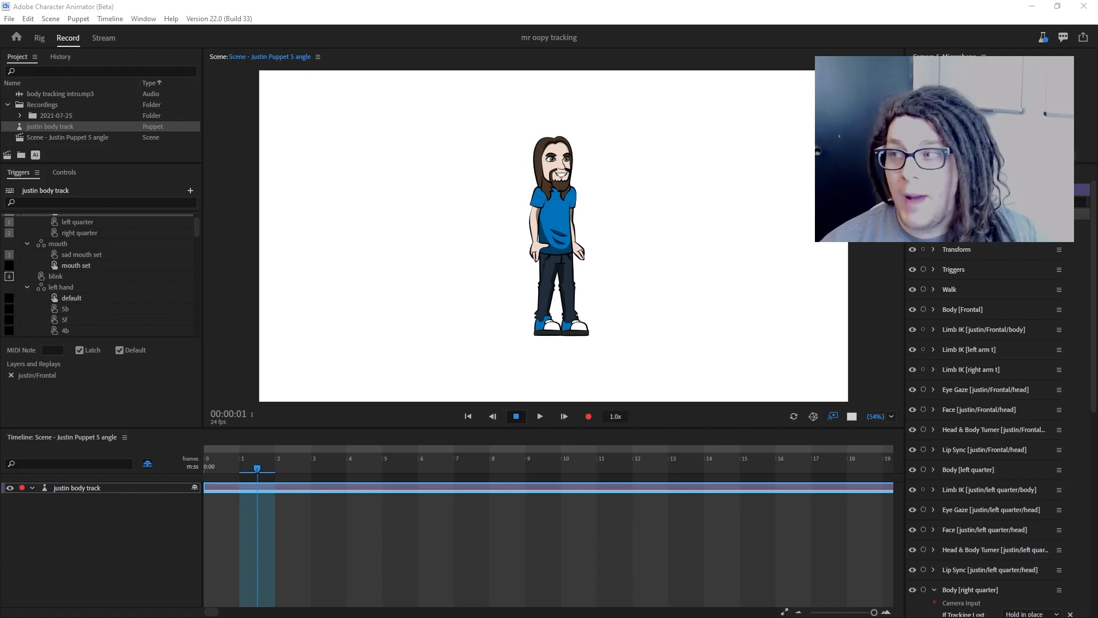
pyautogui.moveTo(597, 344)
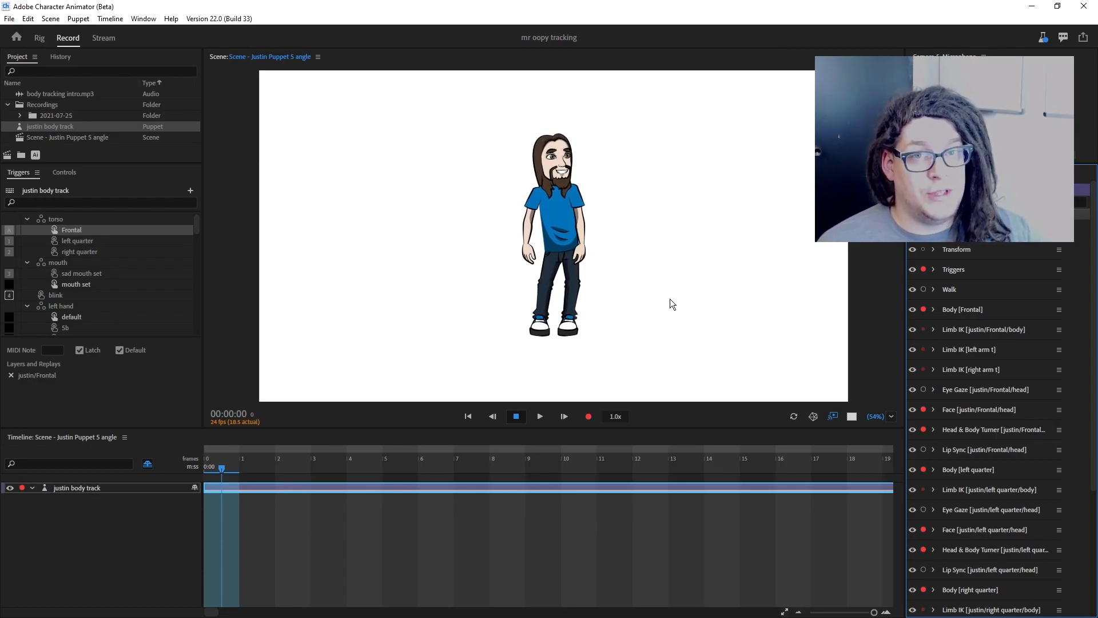
pyautogui.moveTo(690, 296)
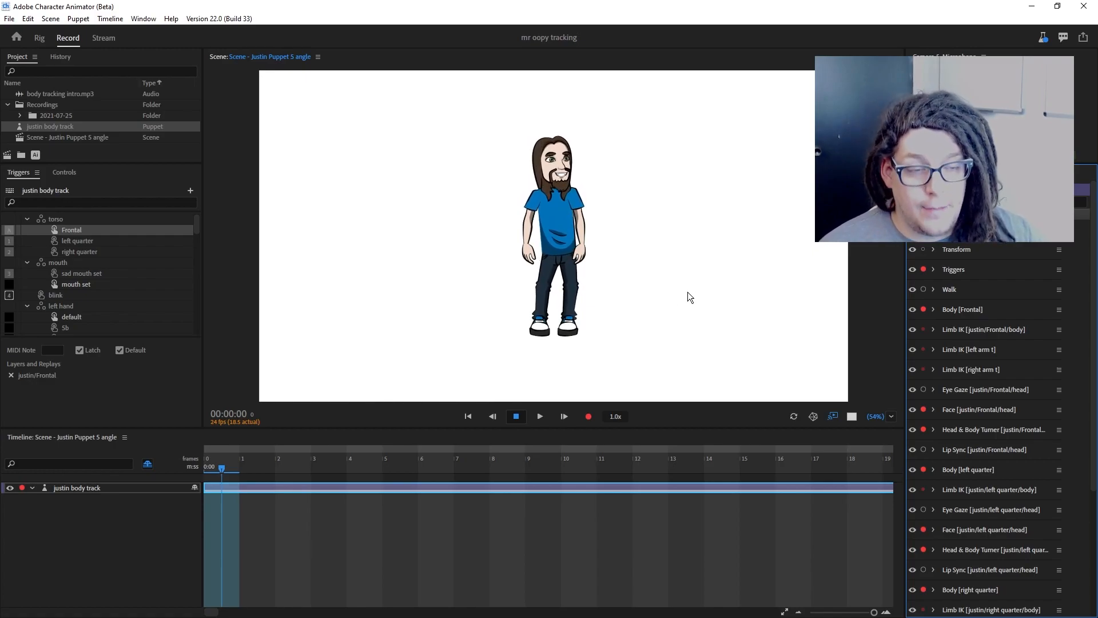
pyautogui.moveTo(588, 416)
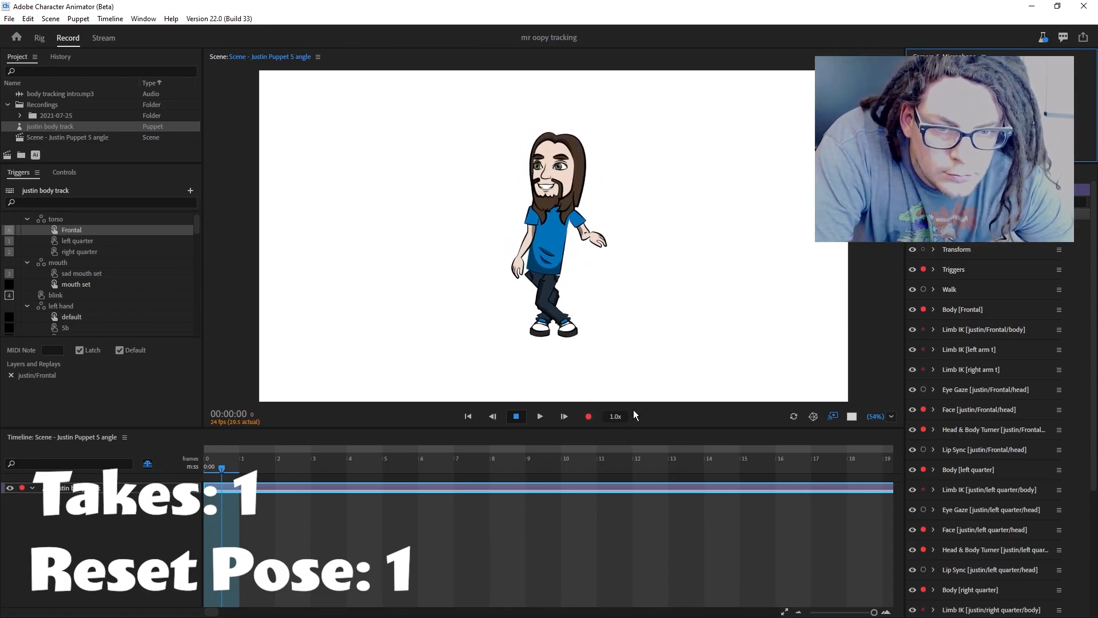
# Step: Record two walk-on takes of the body-tracked puppet, stopping each
pyautogui.click(589, 416)
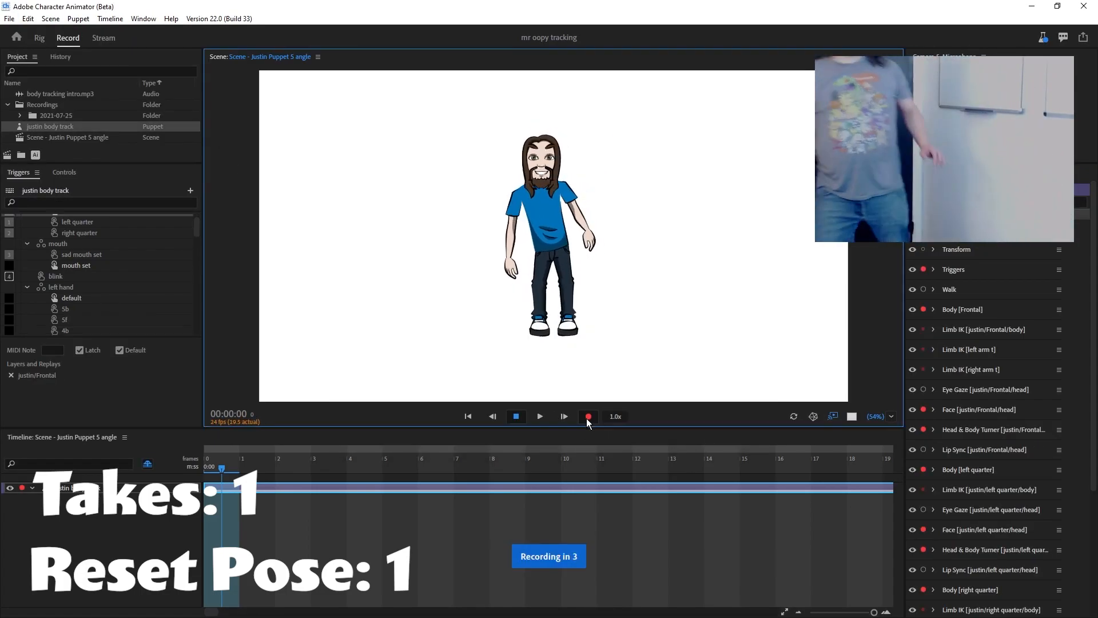
pyautogui.click(588, 416)
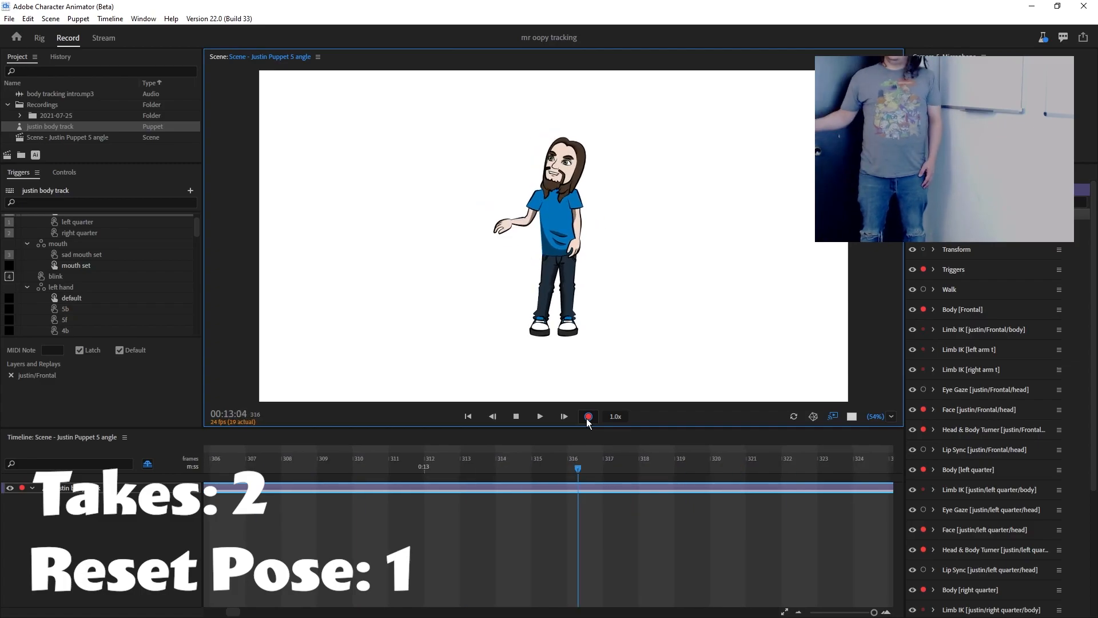
pyautogui.click(587, 416)
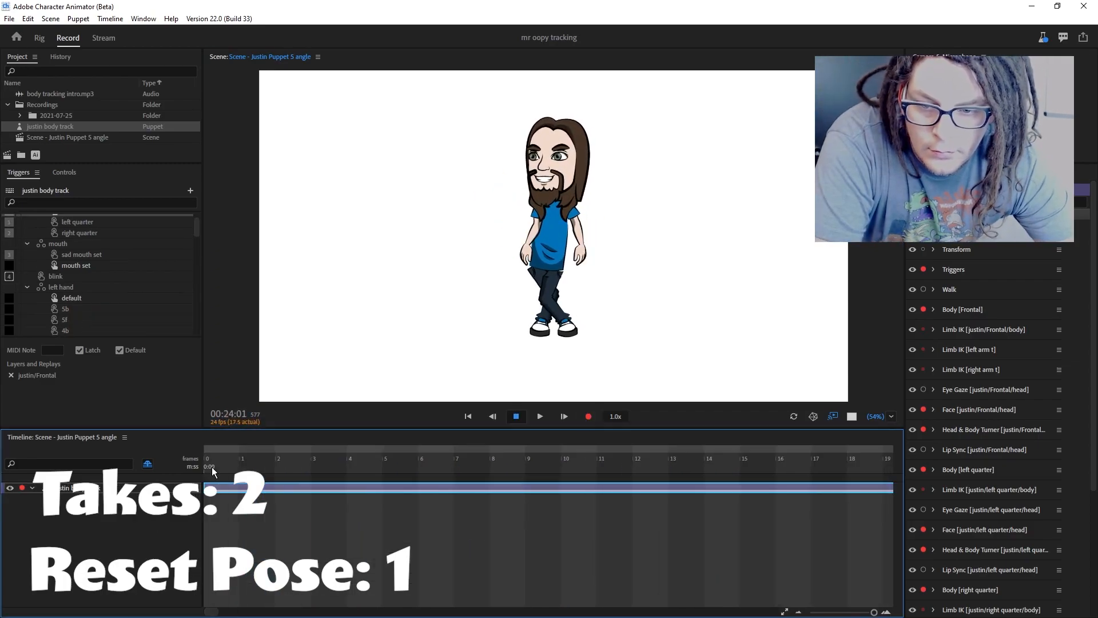
pyautogui.click(587, 416)
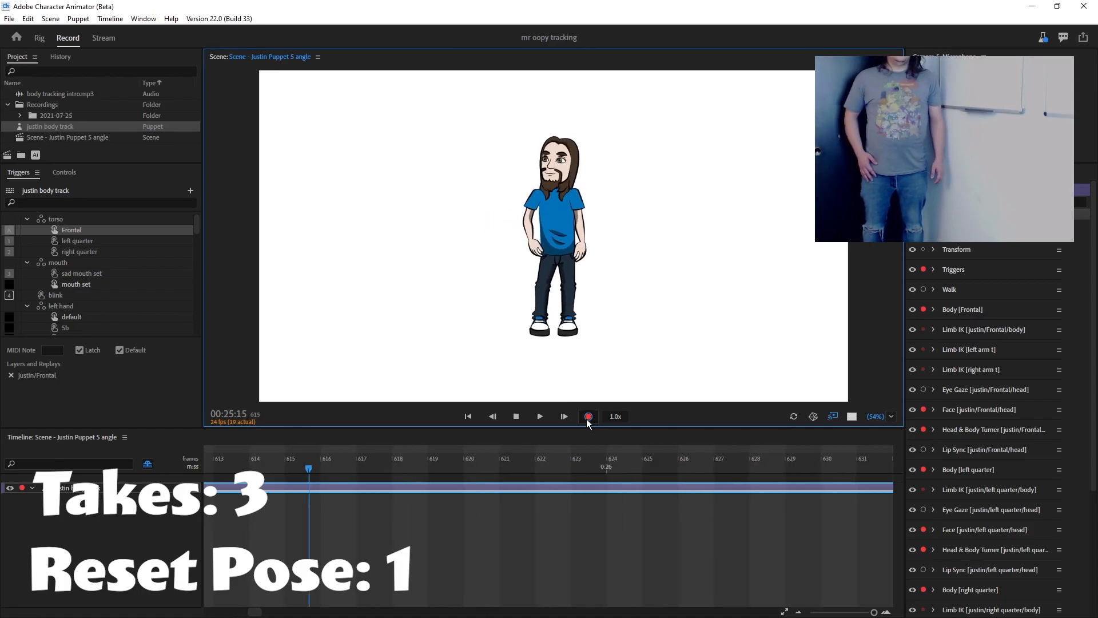
pyautogui.click(587, 416)
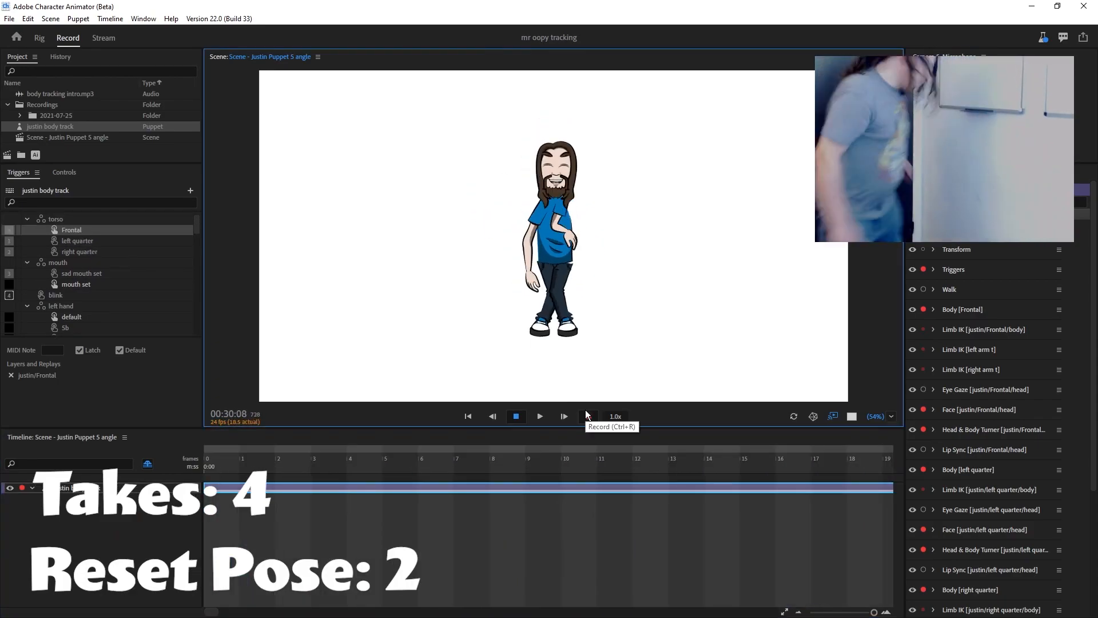
# Step: Record further body-tracked performance takes in the scene
pyautogui.click(587, 416)
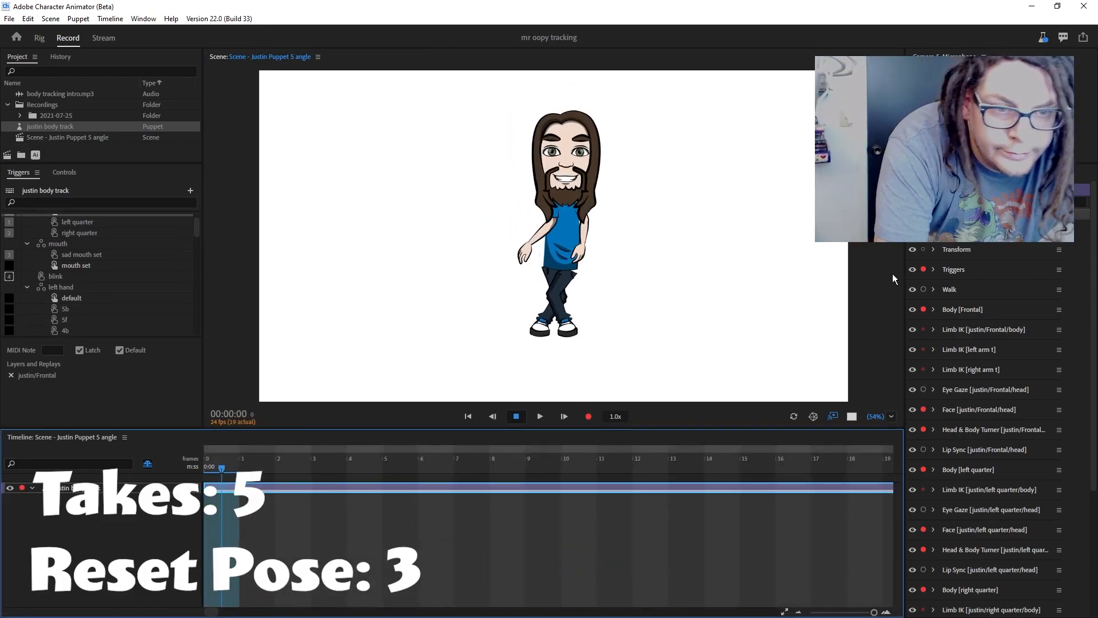
pyautogui.click(588, 416)
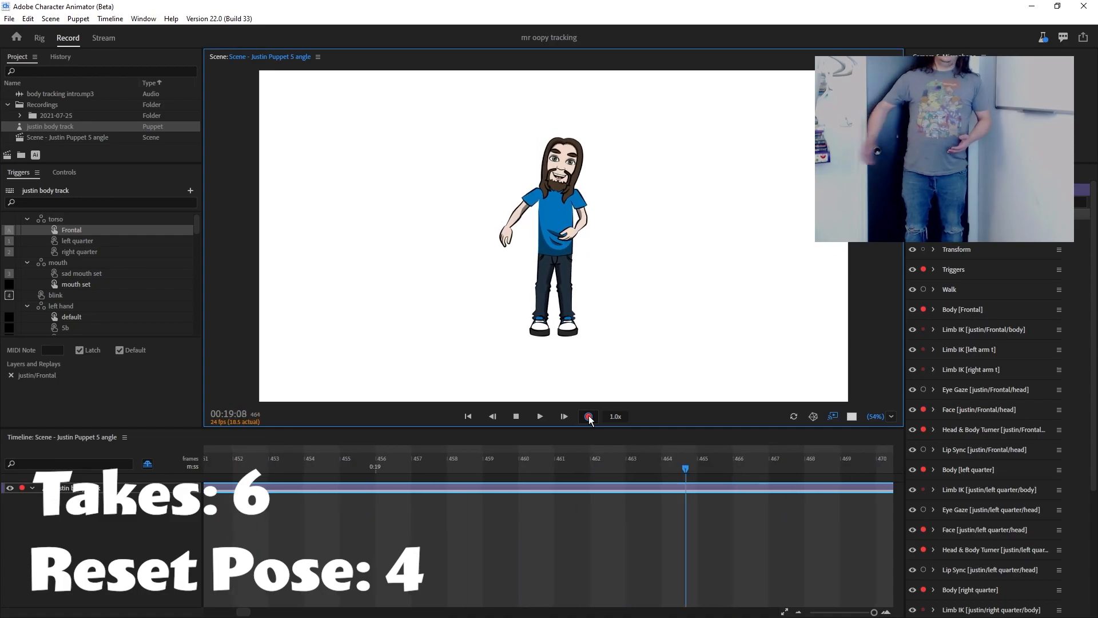
pyautogui.click(587, 416)
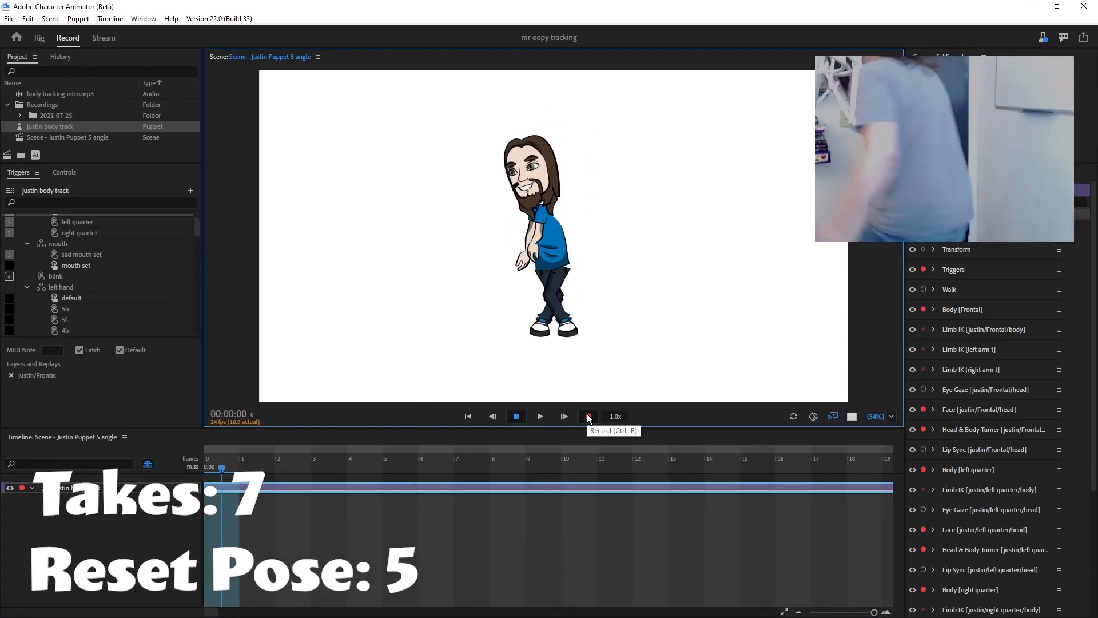
pyautogui.click(587, 416)
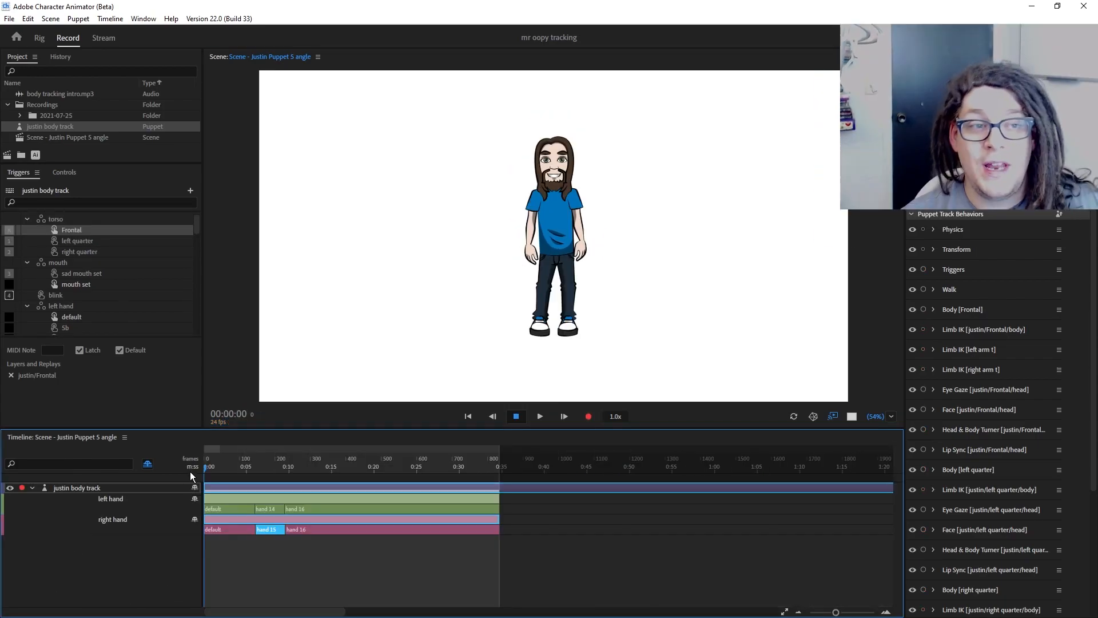
# Step: Expand the puppet track and play back the recorded left and right hand trigger takes
pyautogui.click(147, 464)
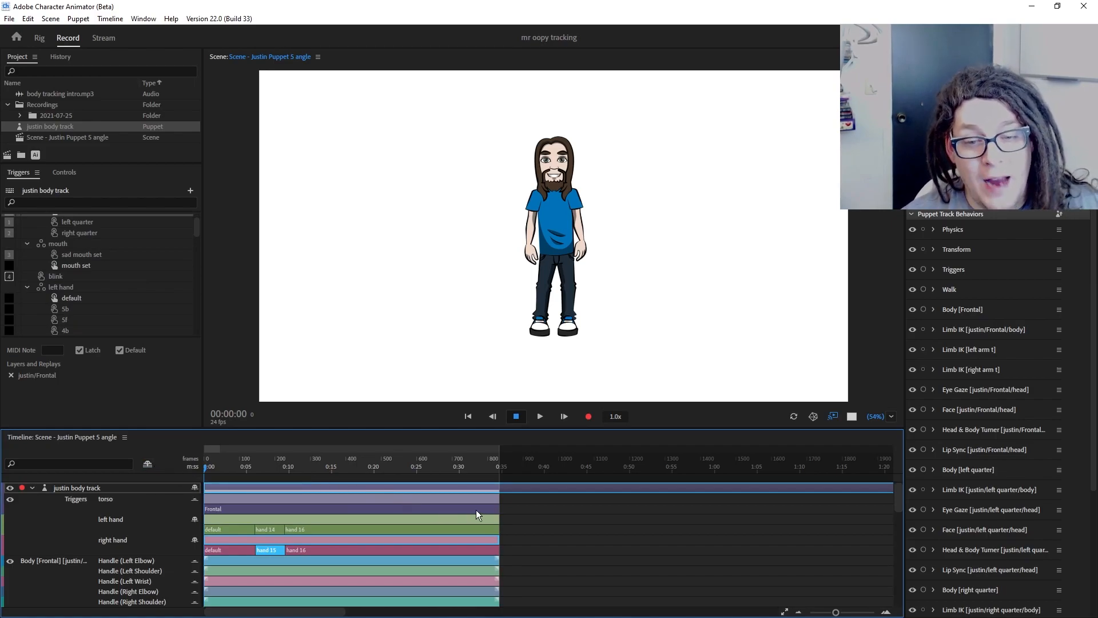
pyautogui.moveTo(528, 518)
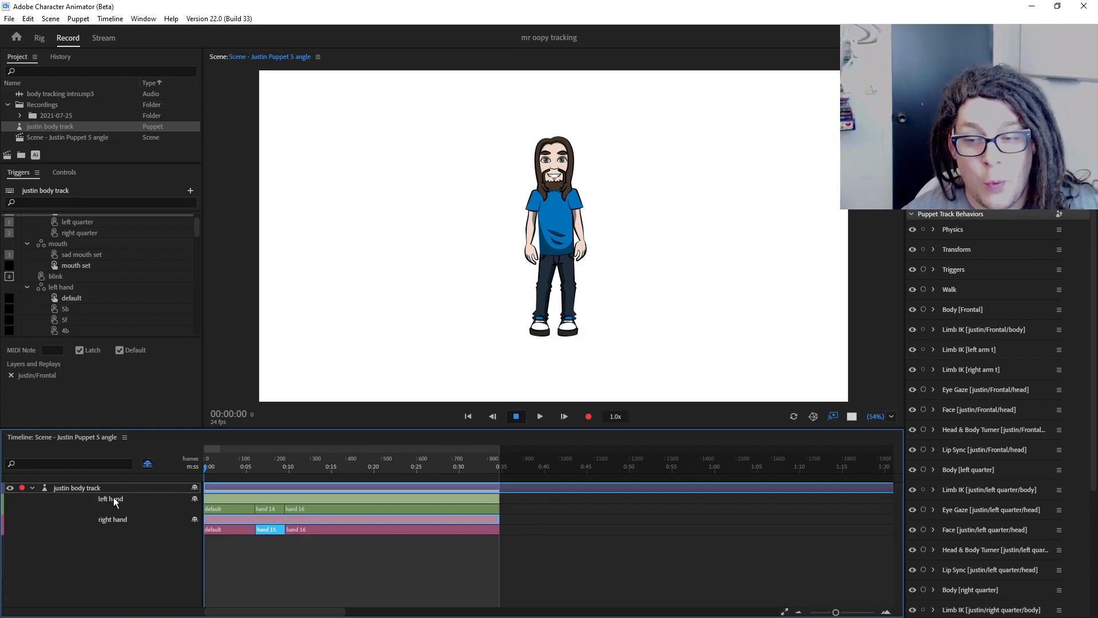
pyautogui.moveTo(259, 565)
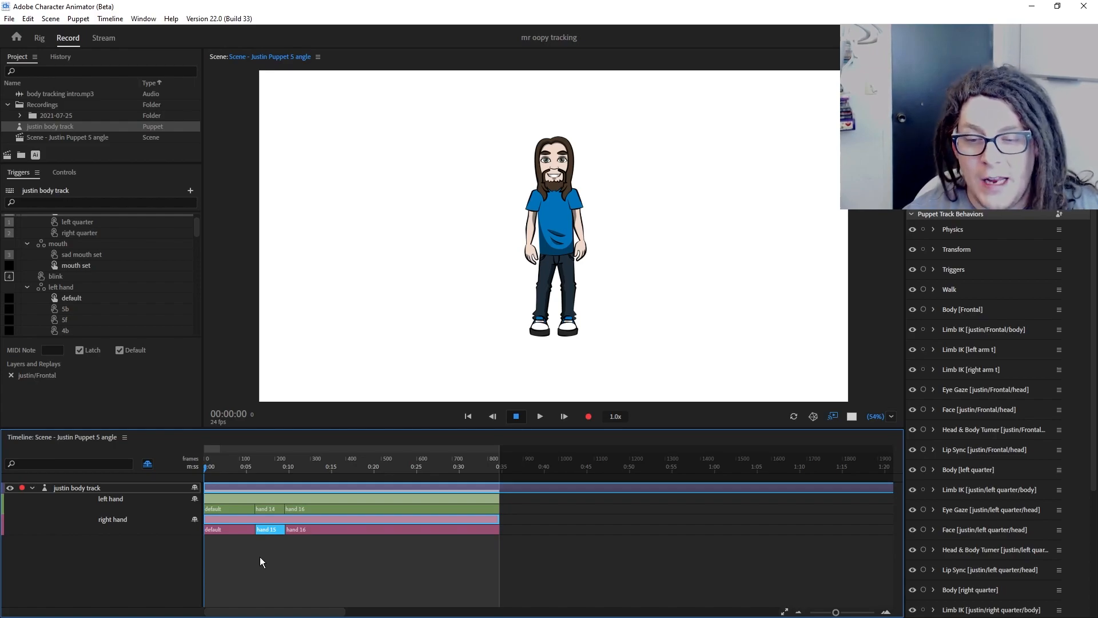
pyautogui.click(264, 468)
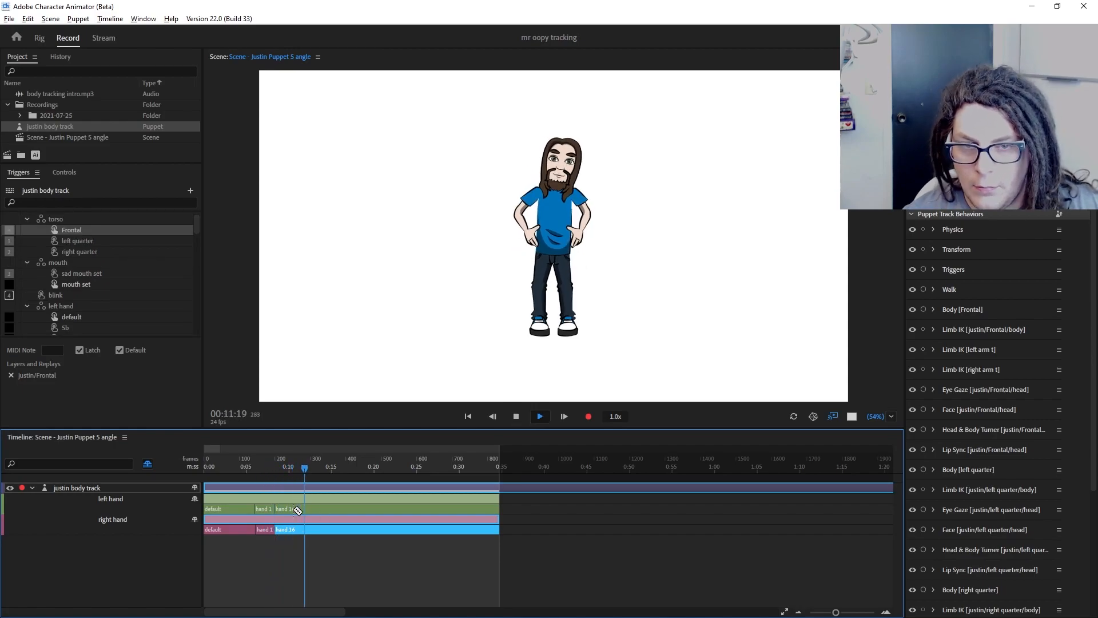
pyautogui.click(215, 468)
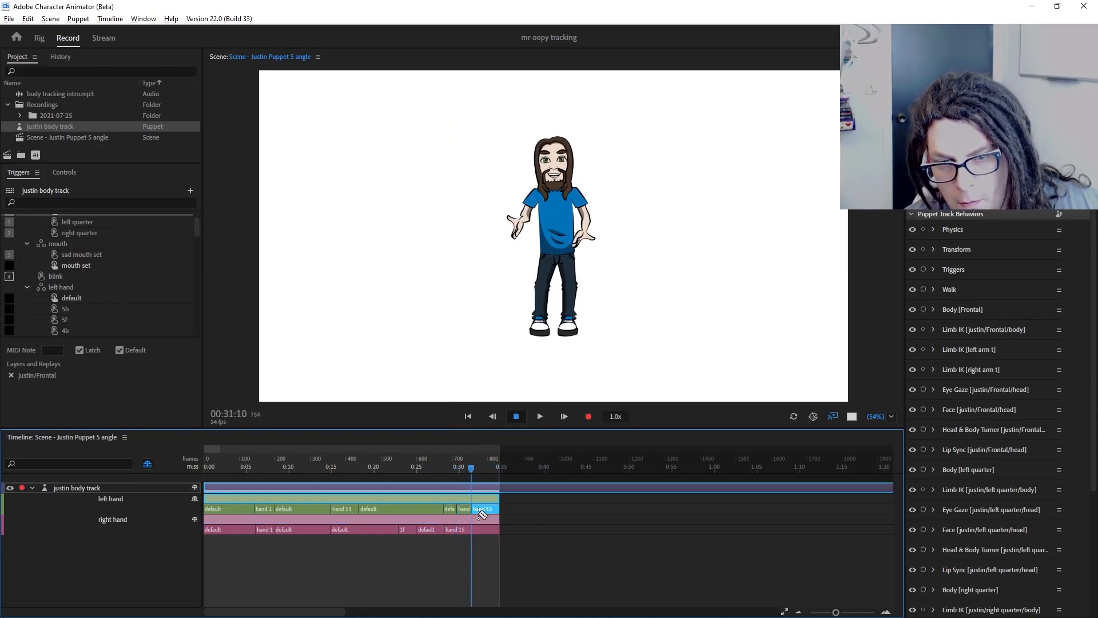
# Step: Arm Eye Gaze Keyboard Input and record eye gaze takes with arrow keys plus a blink trigger
pyautogui.click(934, 390)
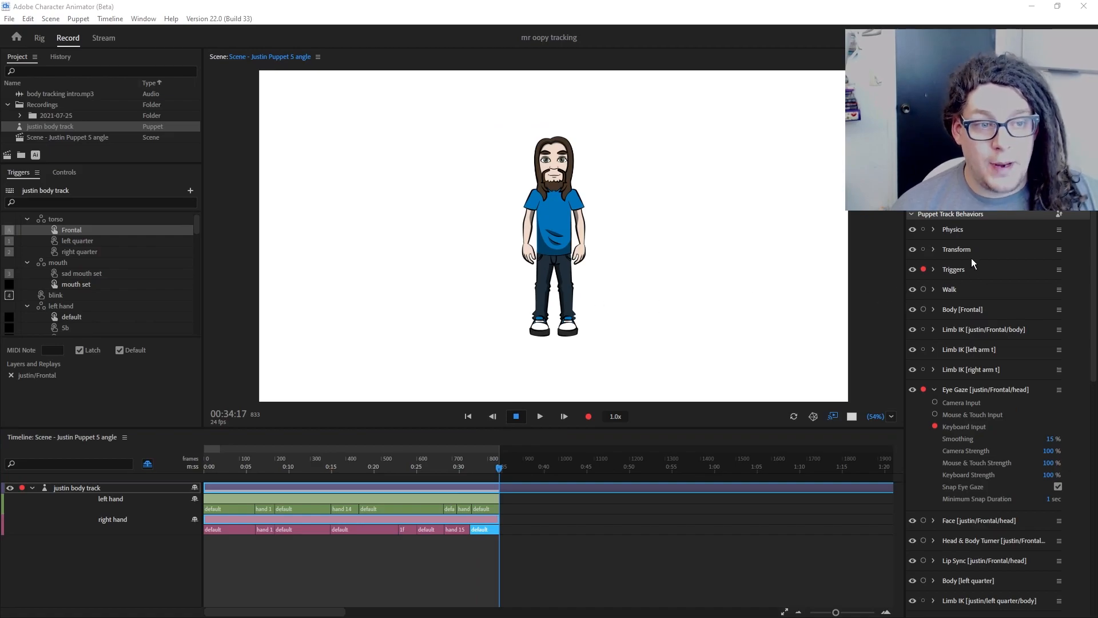
pyautogui.moveTo(941, 392)
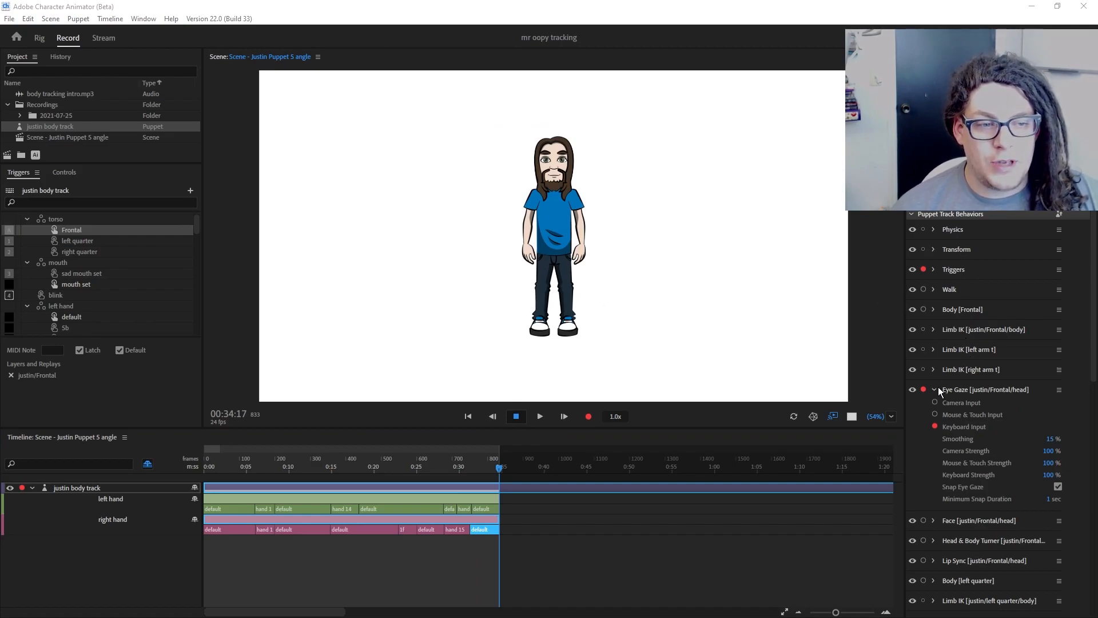
pyautogui.click(934, 389)
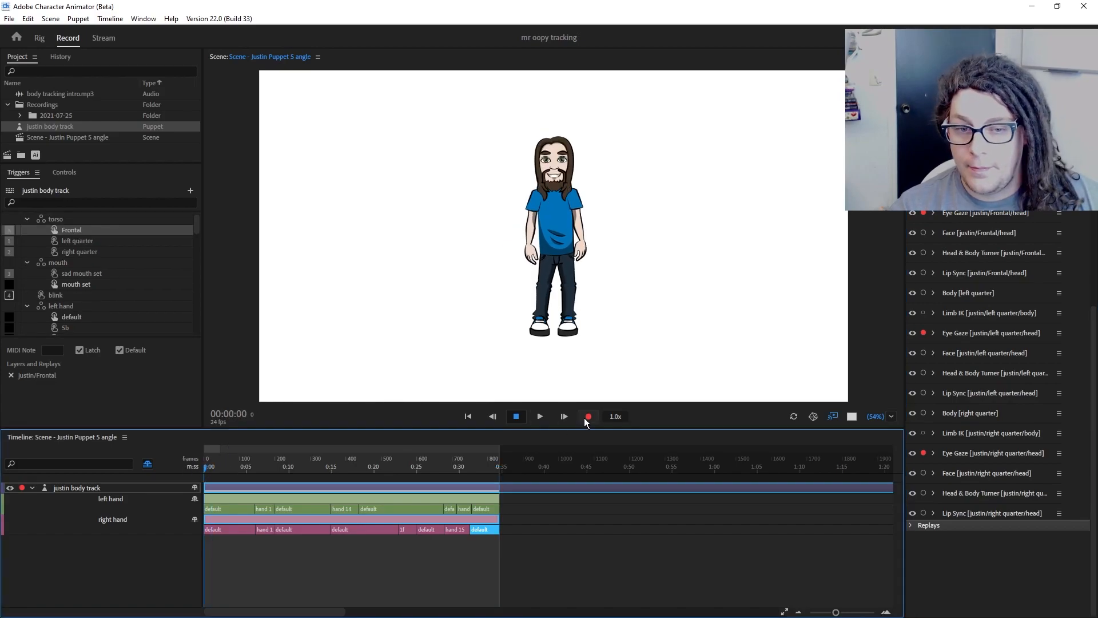
pyautogui.click(588, 416)
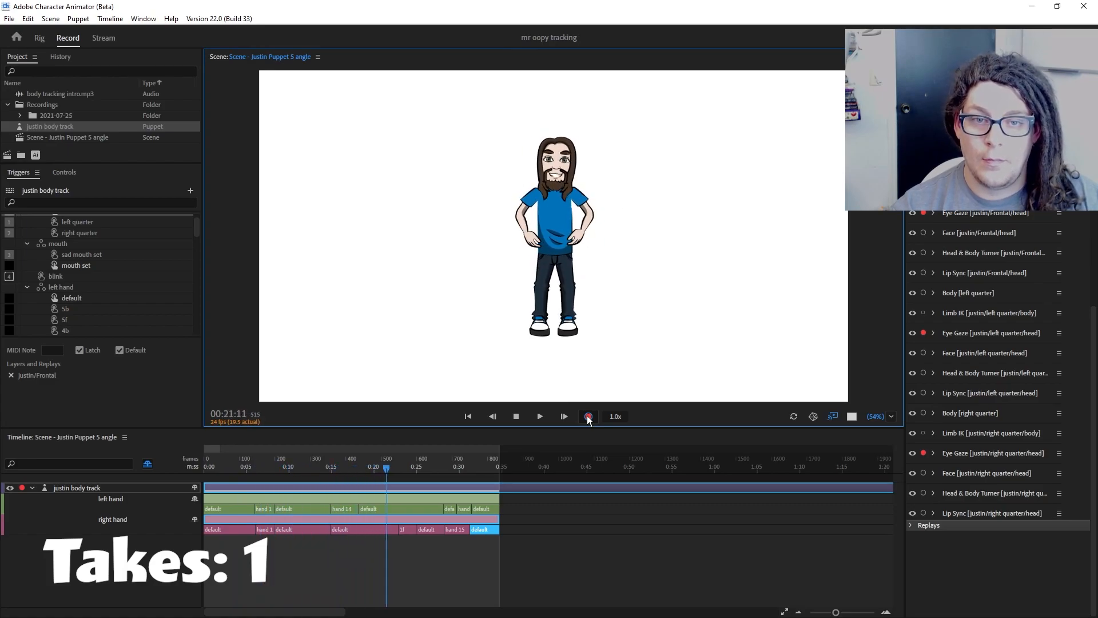
pyautogui.click(588, 416)
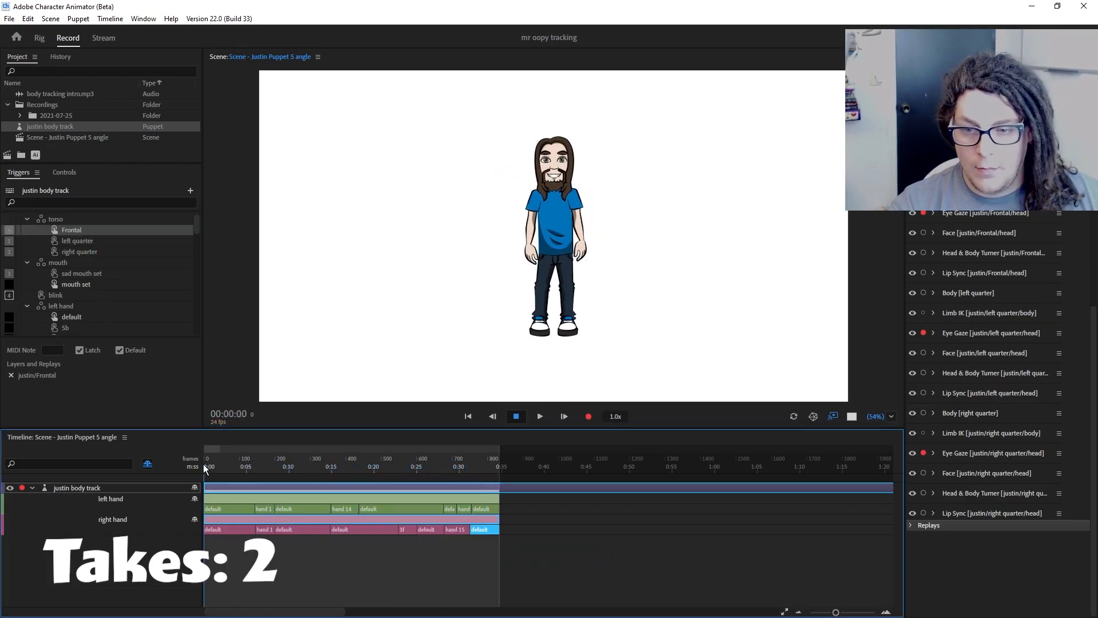
pyautogui.click(587, 416)
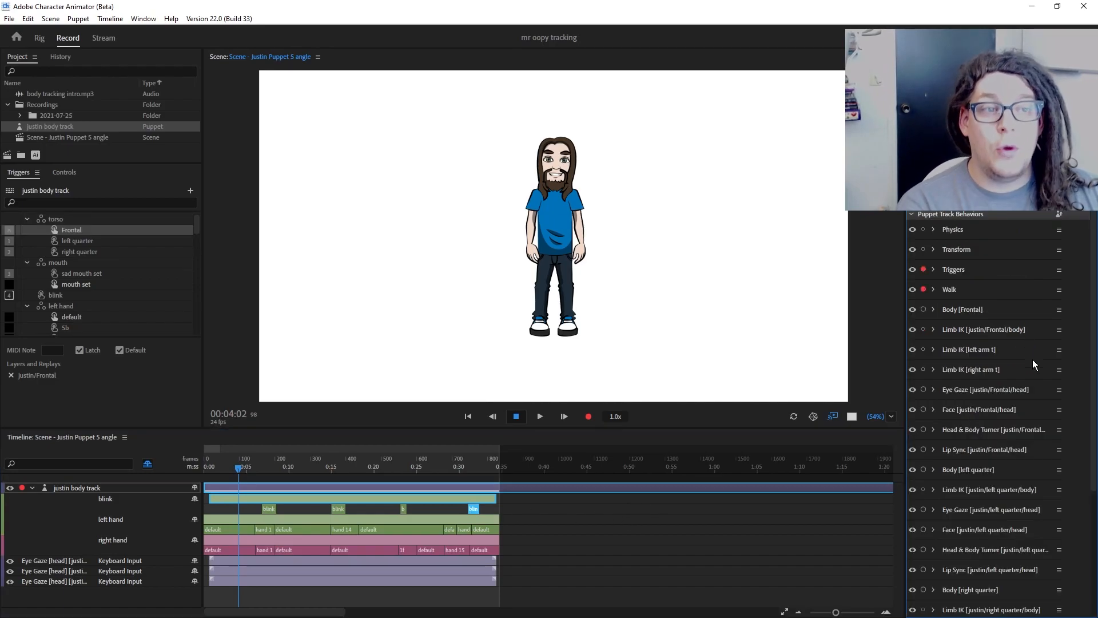
pyautogui.moveTo(1018, 347)
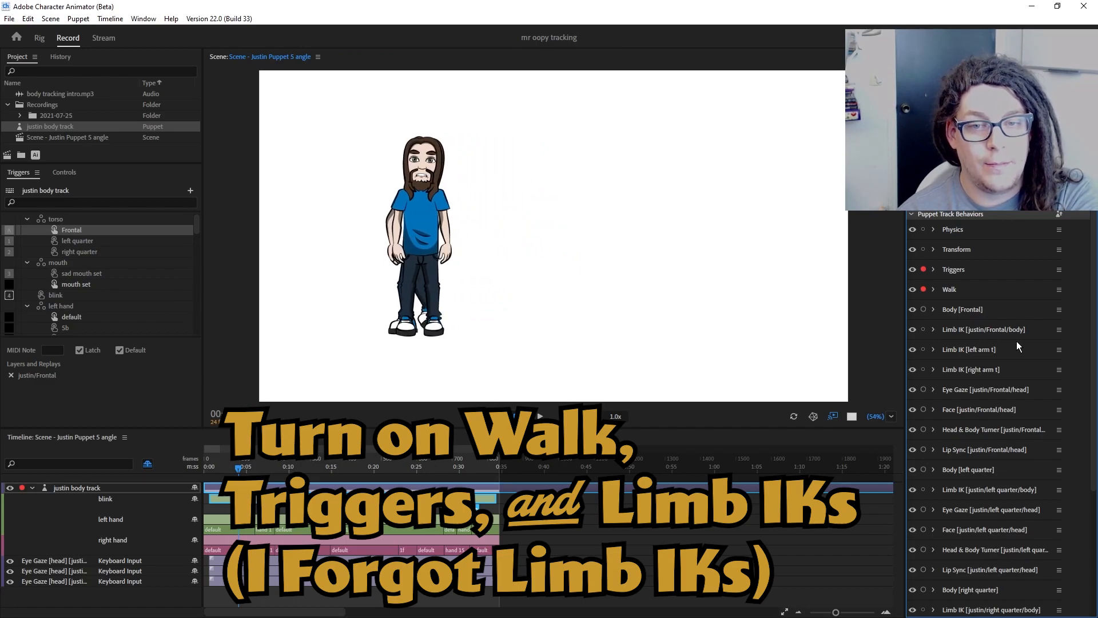
# Step: Arm Walk with Left & Right Arrow keys and record the puppet's walk-on take
pyautogui.click(540, 416)
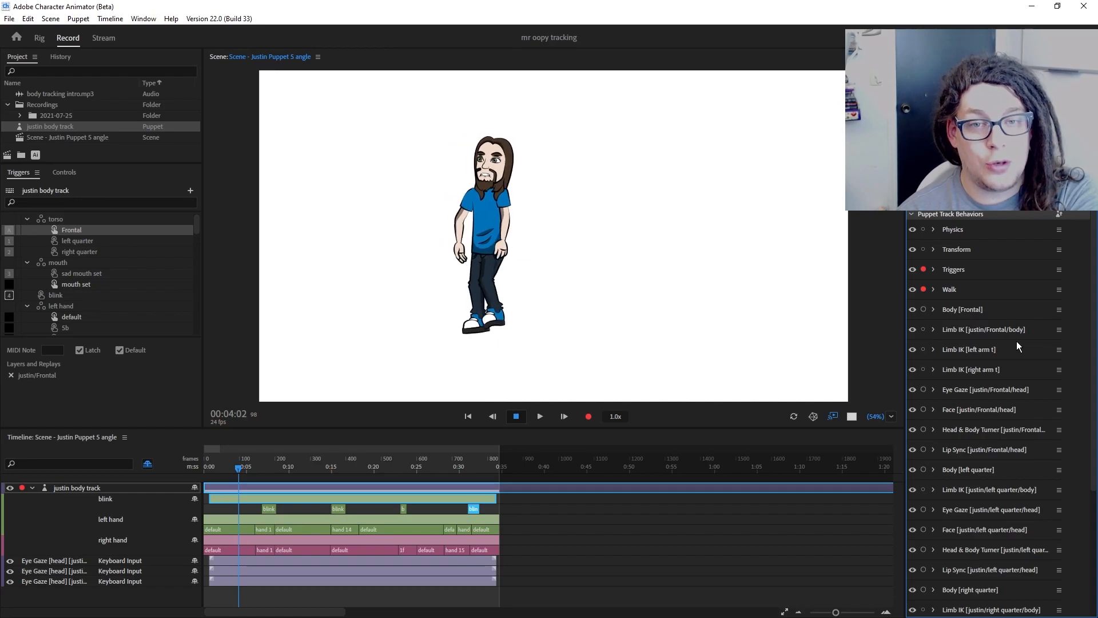
pyautogui.click(933, 288)
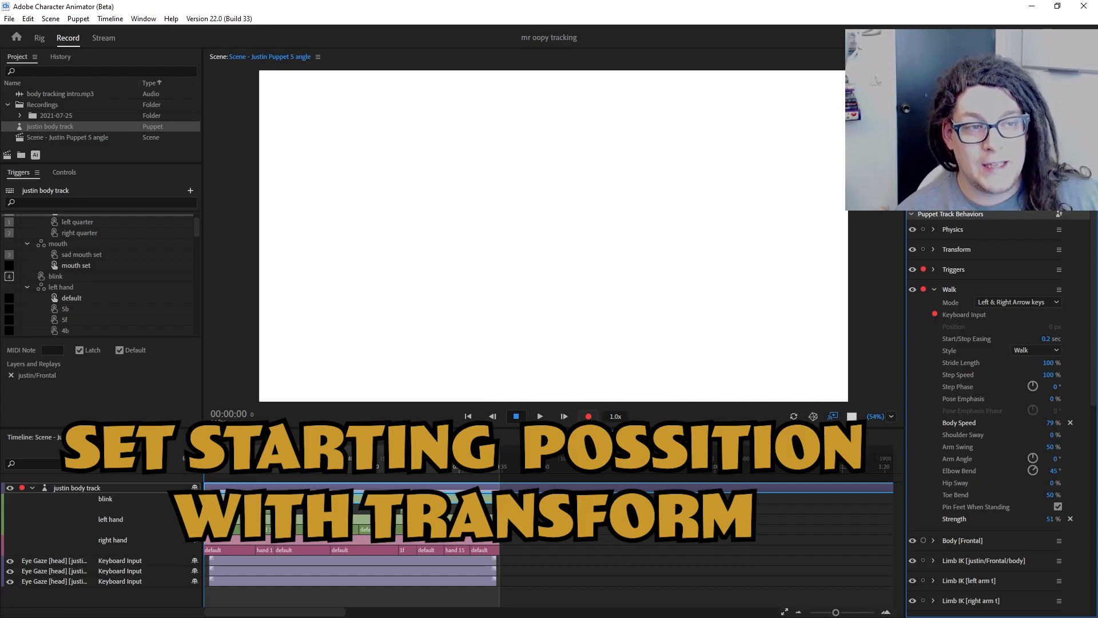
pyautogui.click(589, 416)
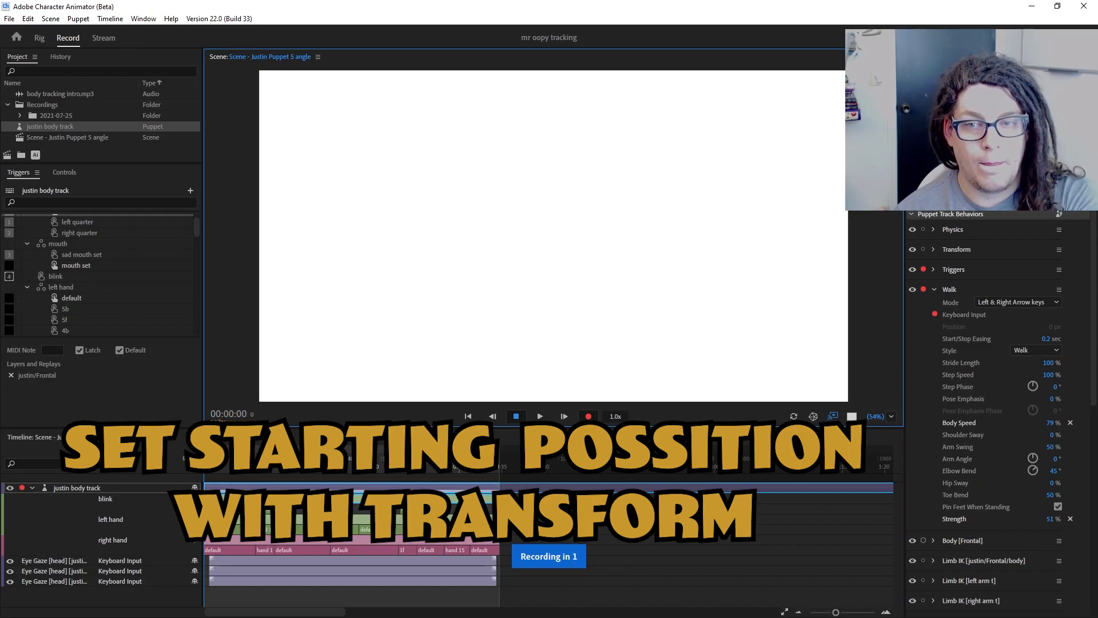
pyautogui.click(588, 416)
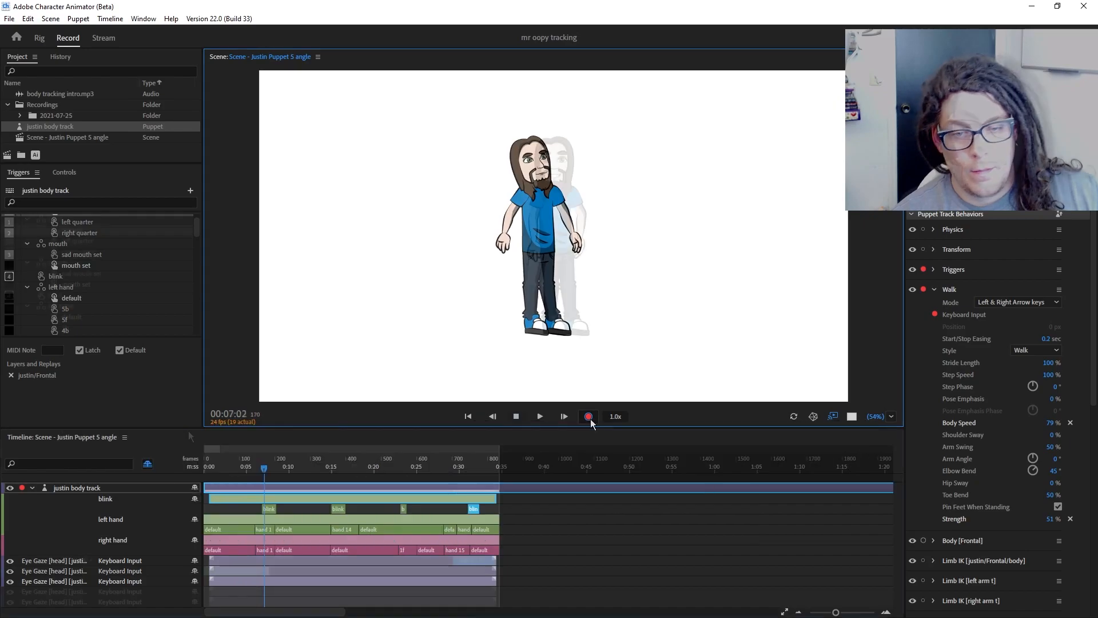
pyautogui.click(589, 416)
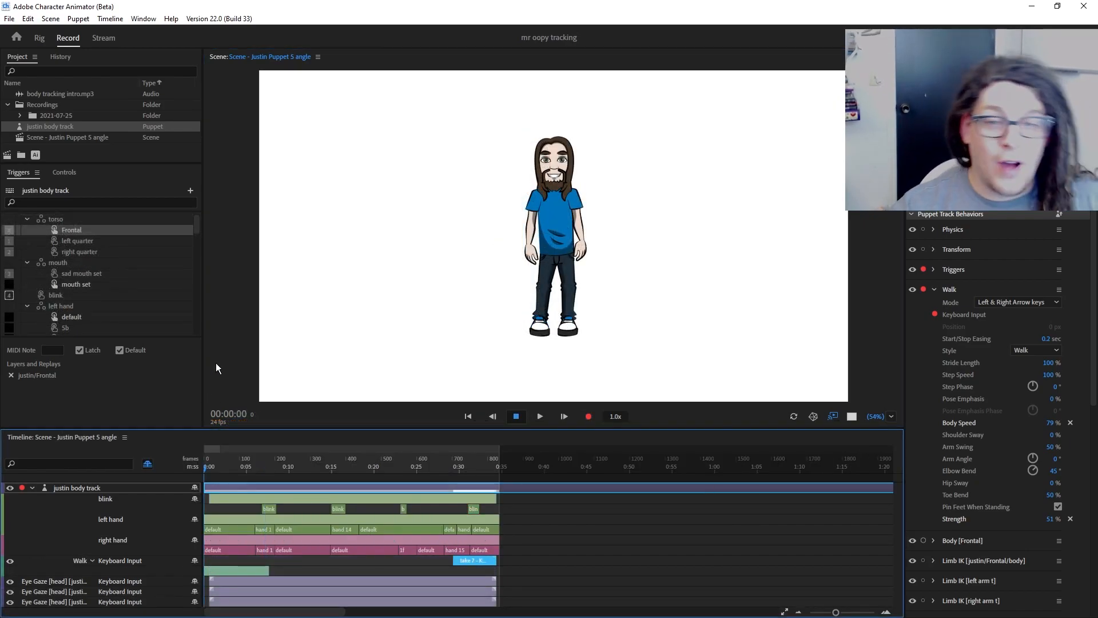